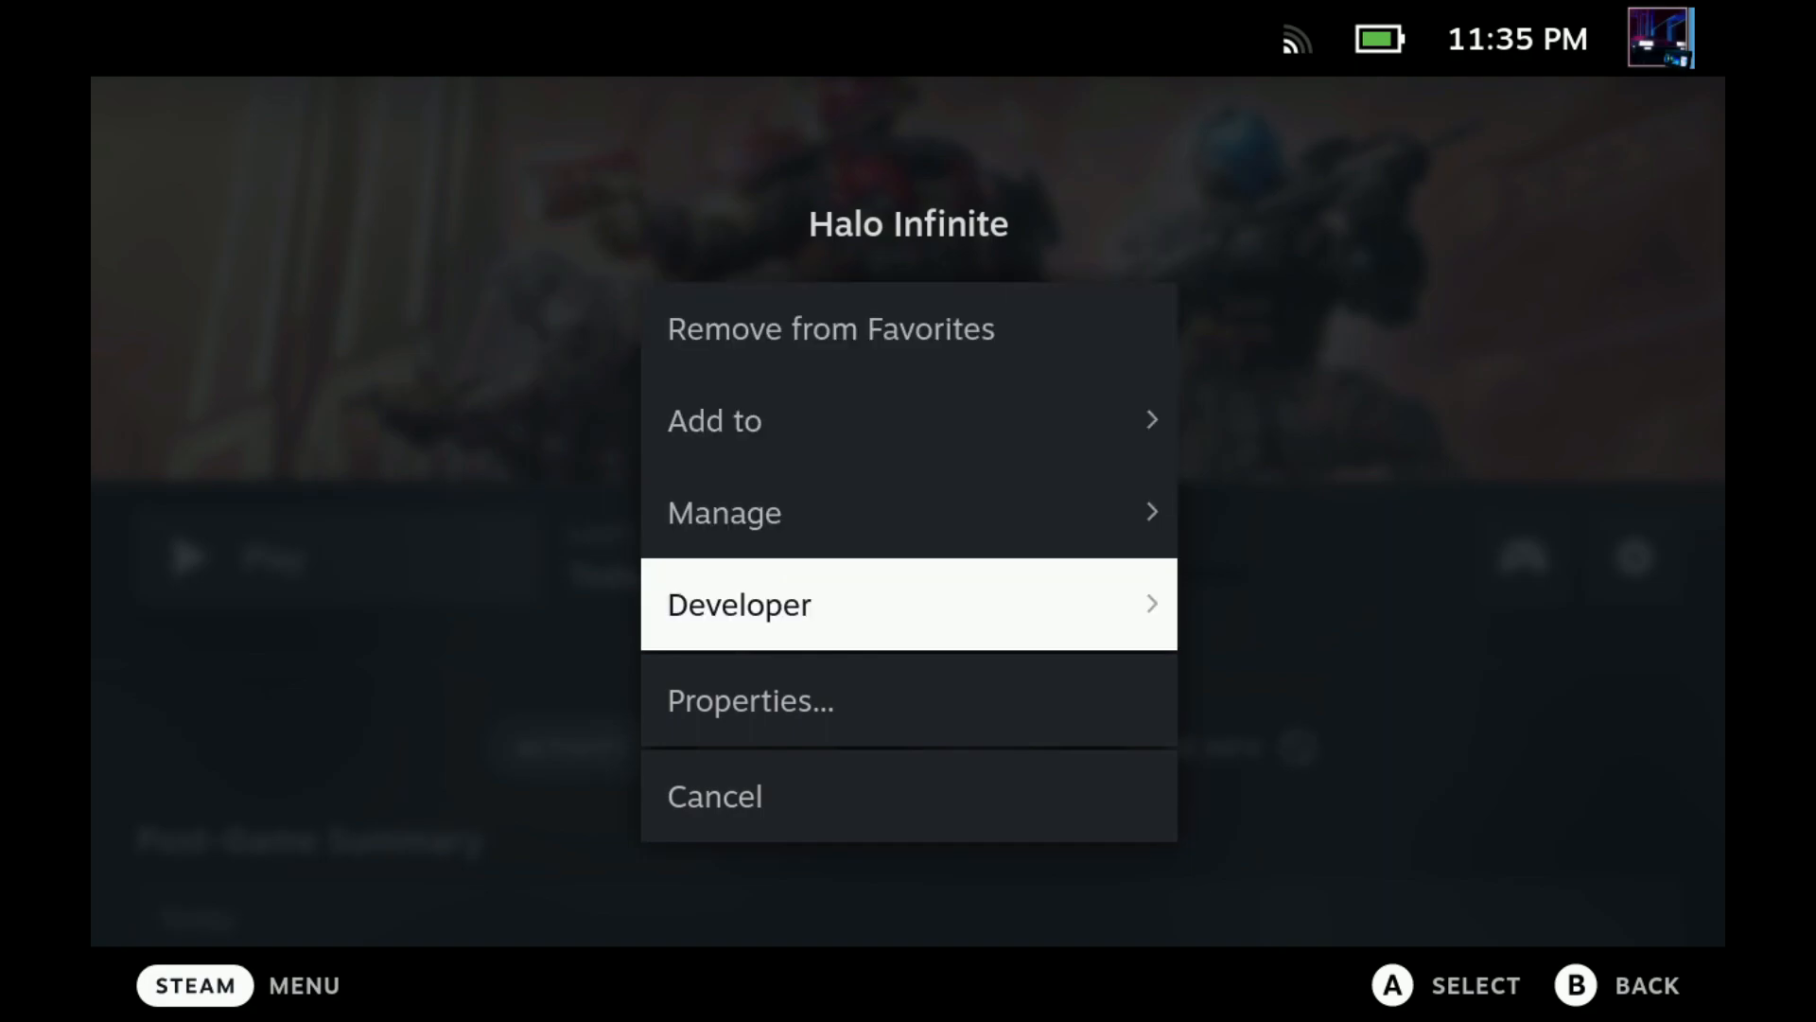
Dismiss Halo Infinite's options menu and bring up the Deck's settings.
left_click(748, 700)
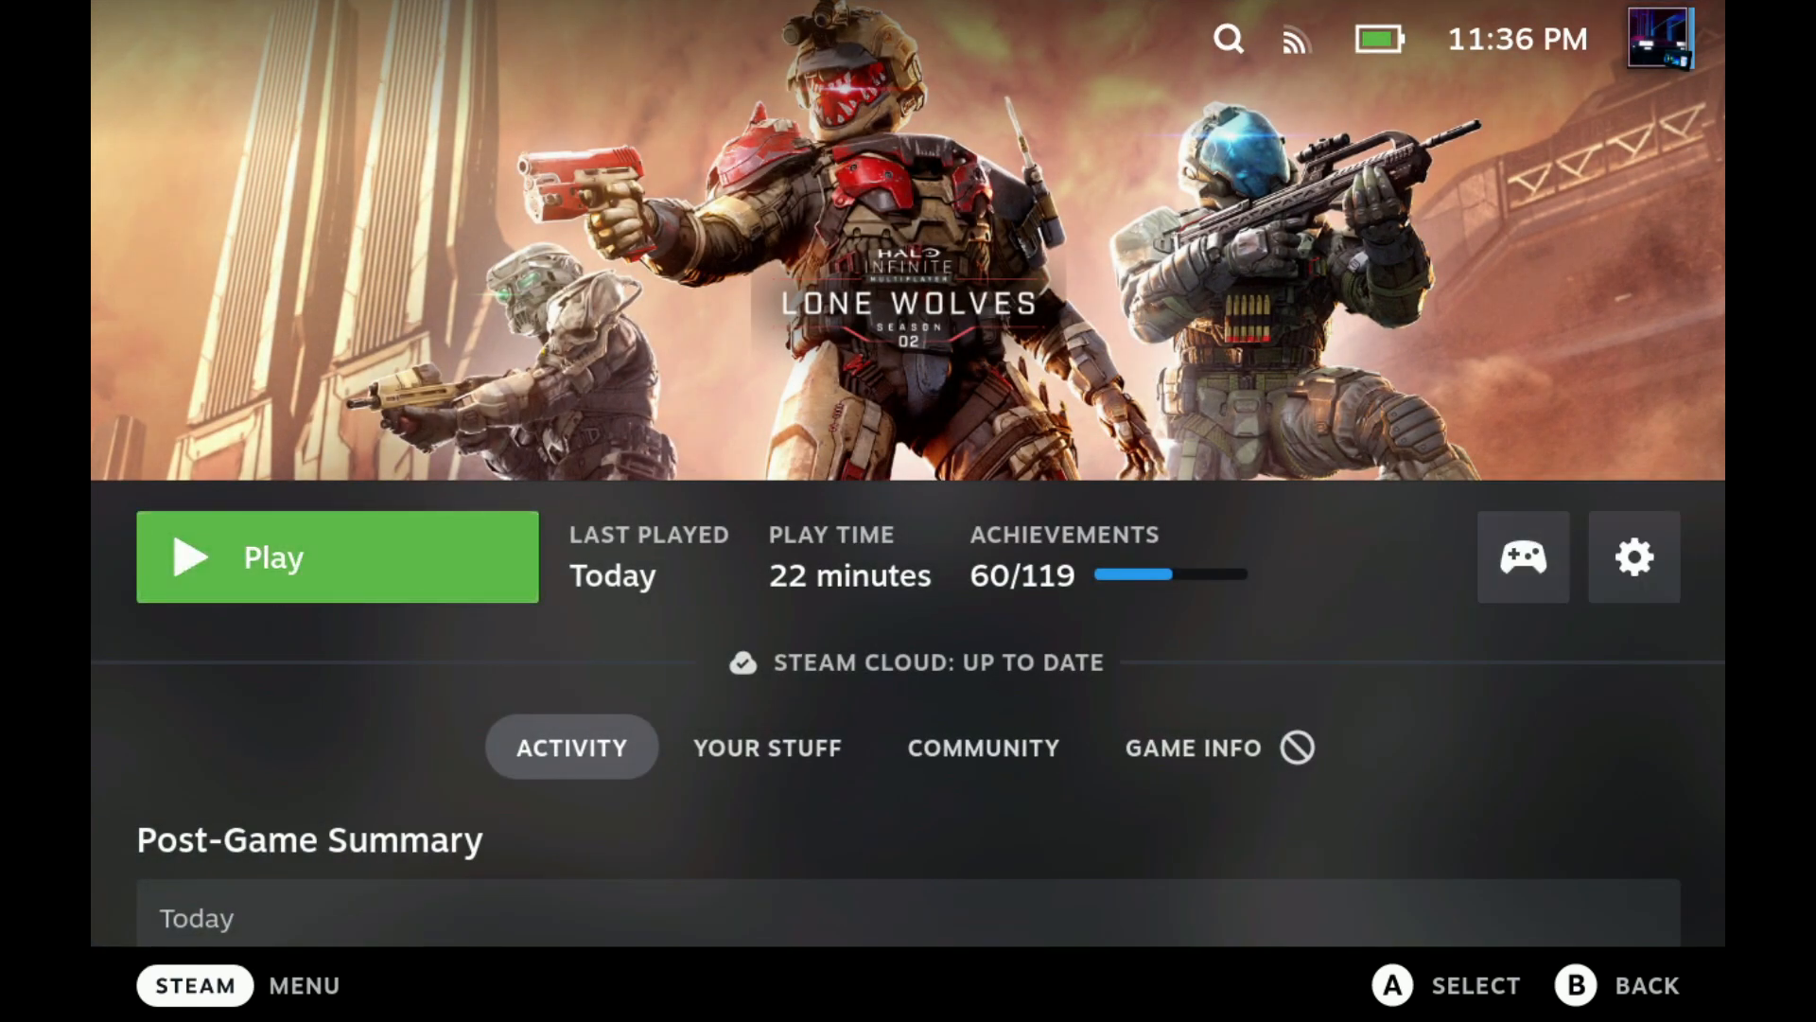
left_click(193, 986)
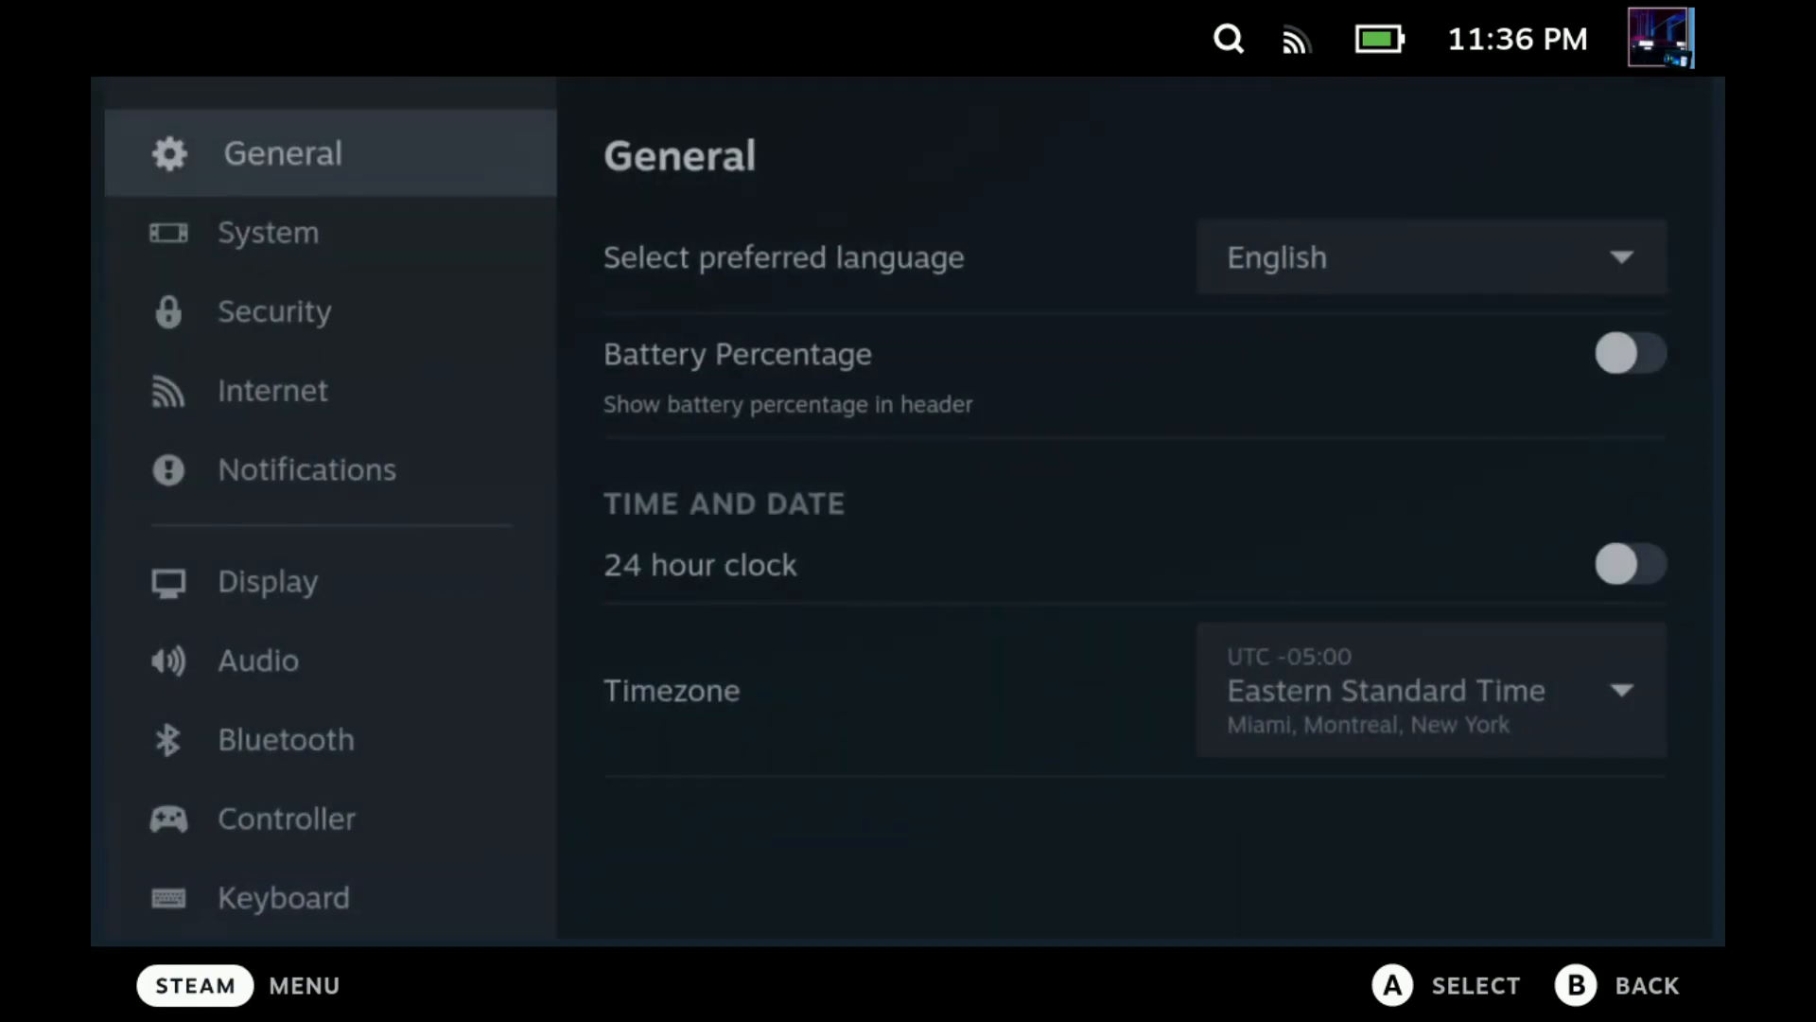
In the System section, switch the System Update Channel to Preview.
left_click(268, 232)
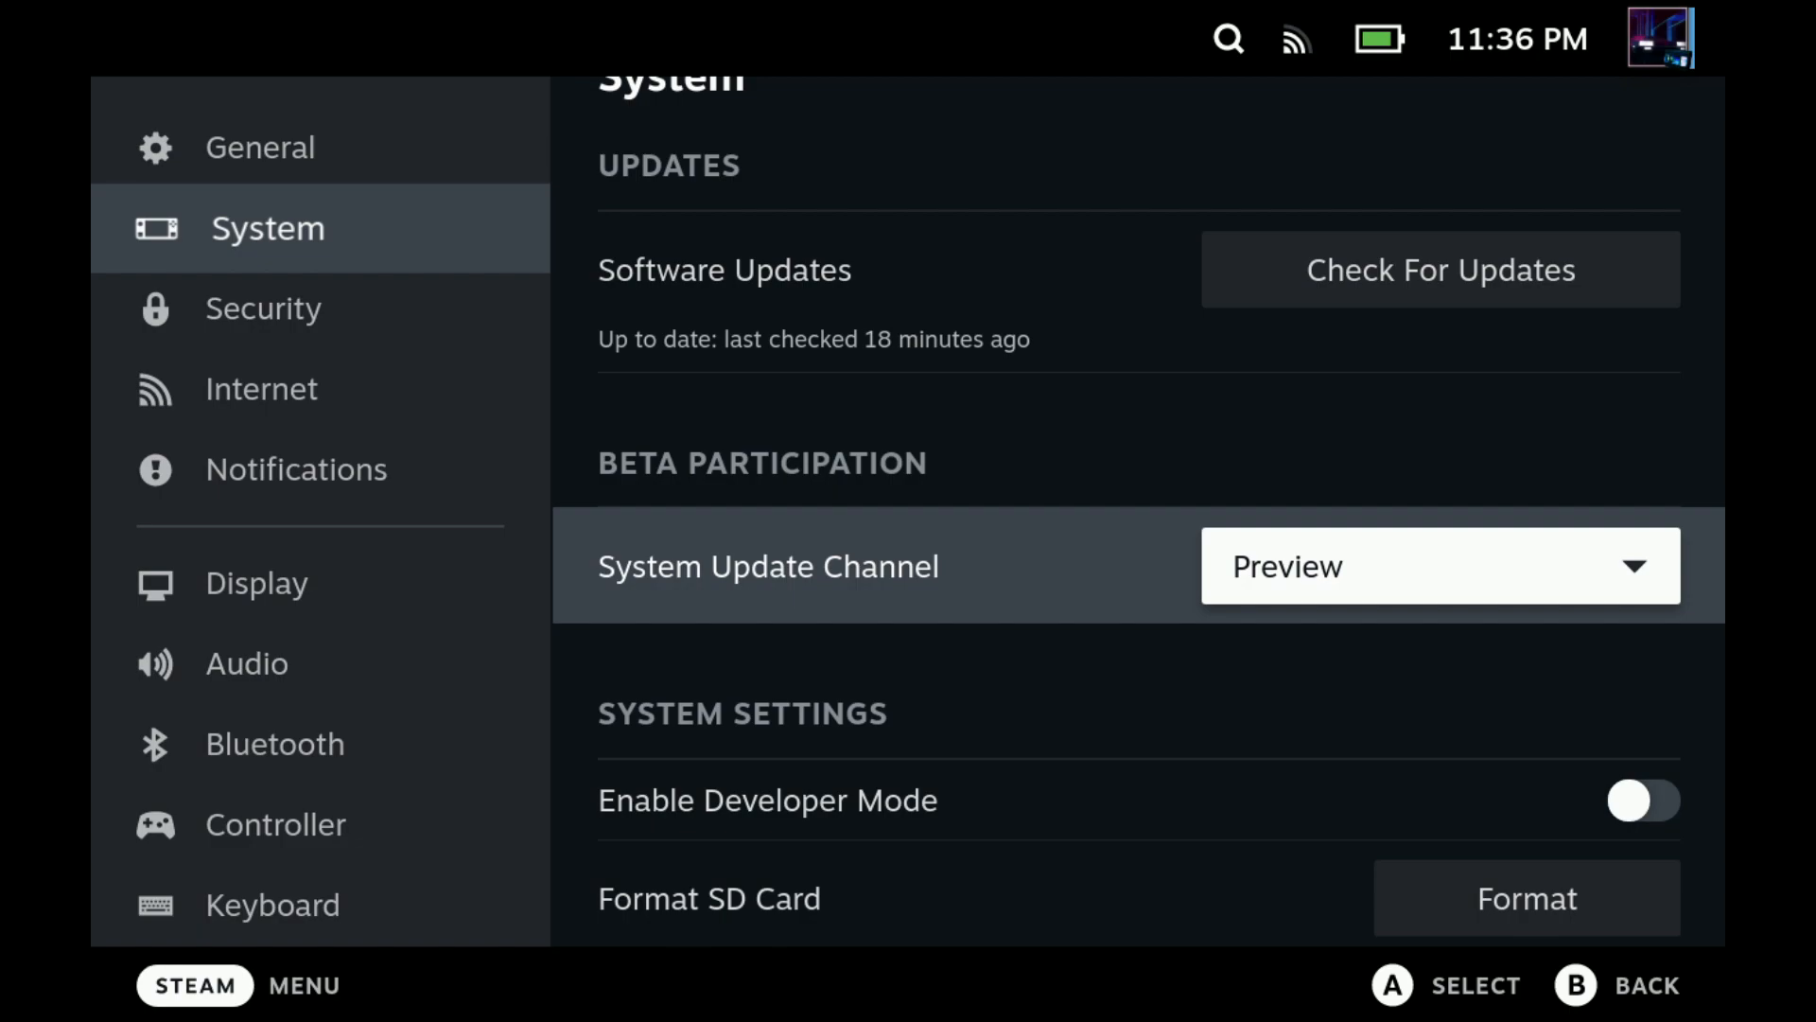
left_click(1439, 566)
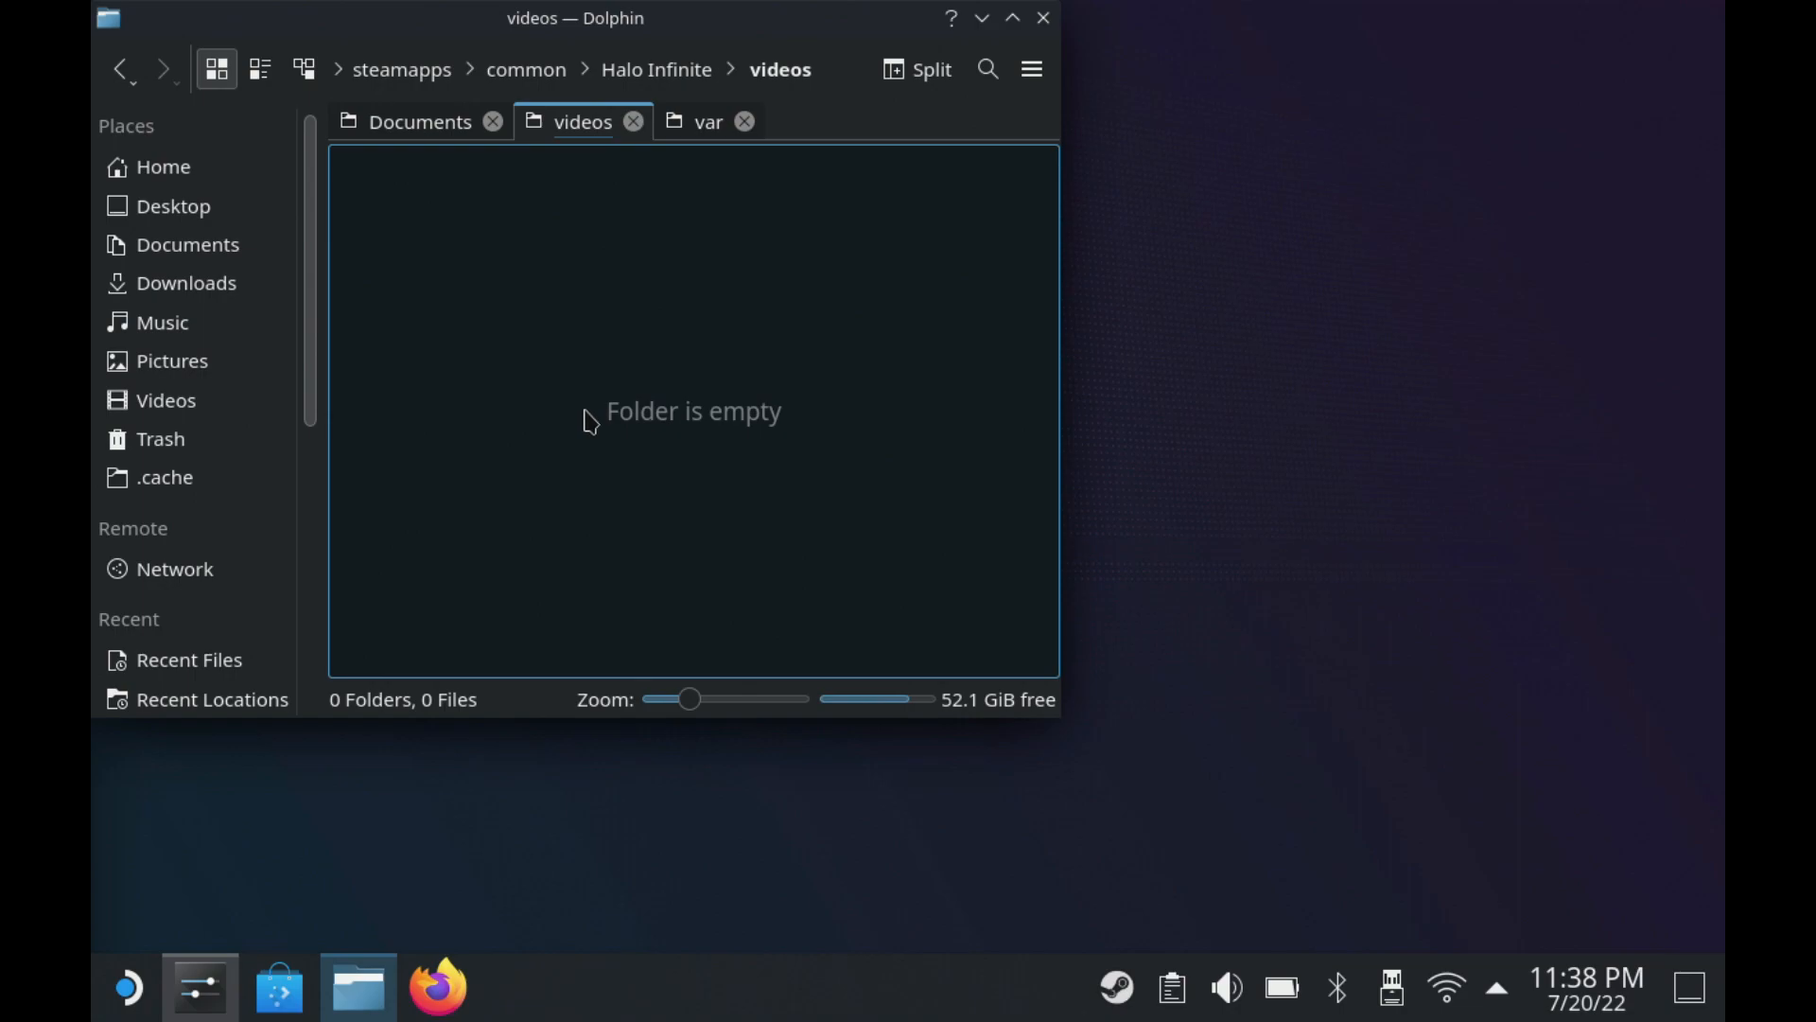
mouse_move(523, 431)
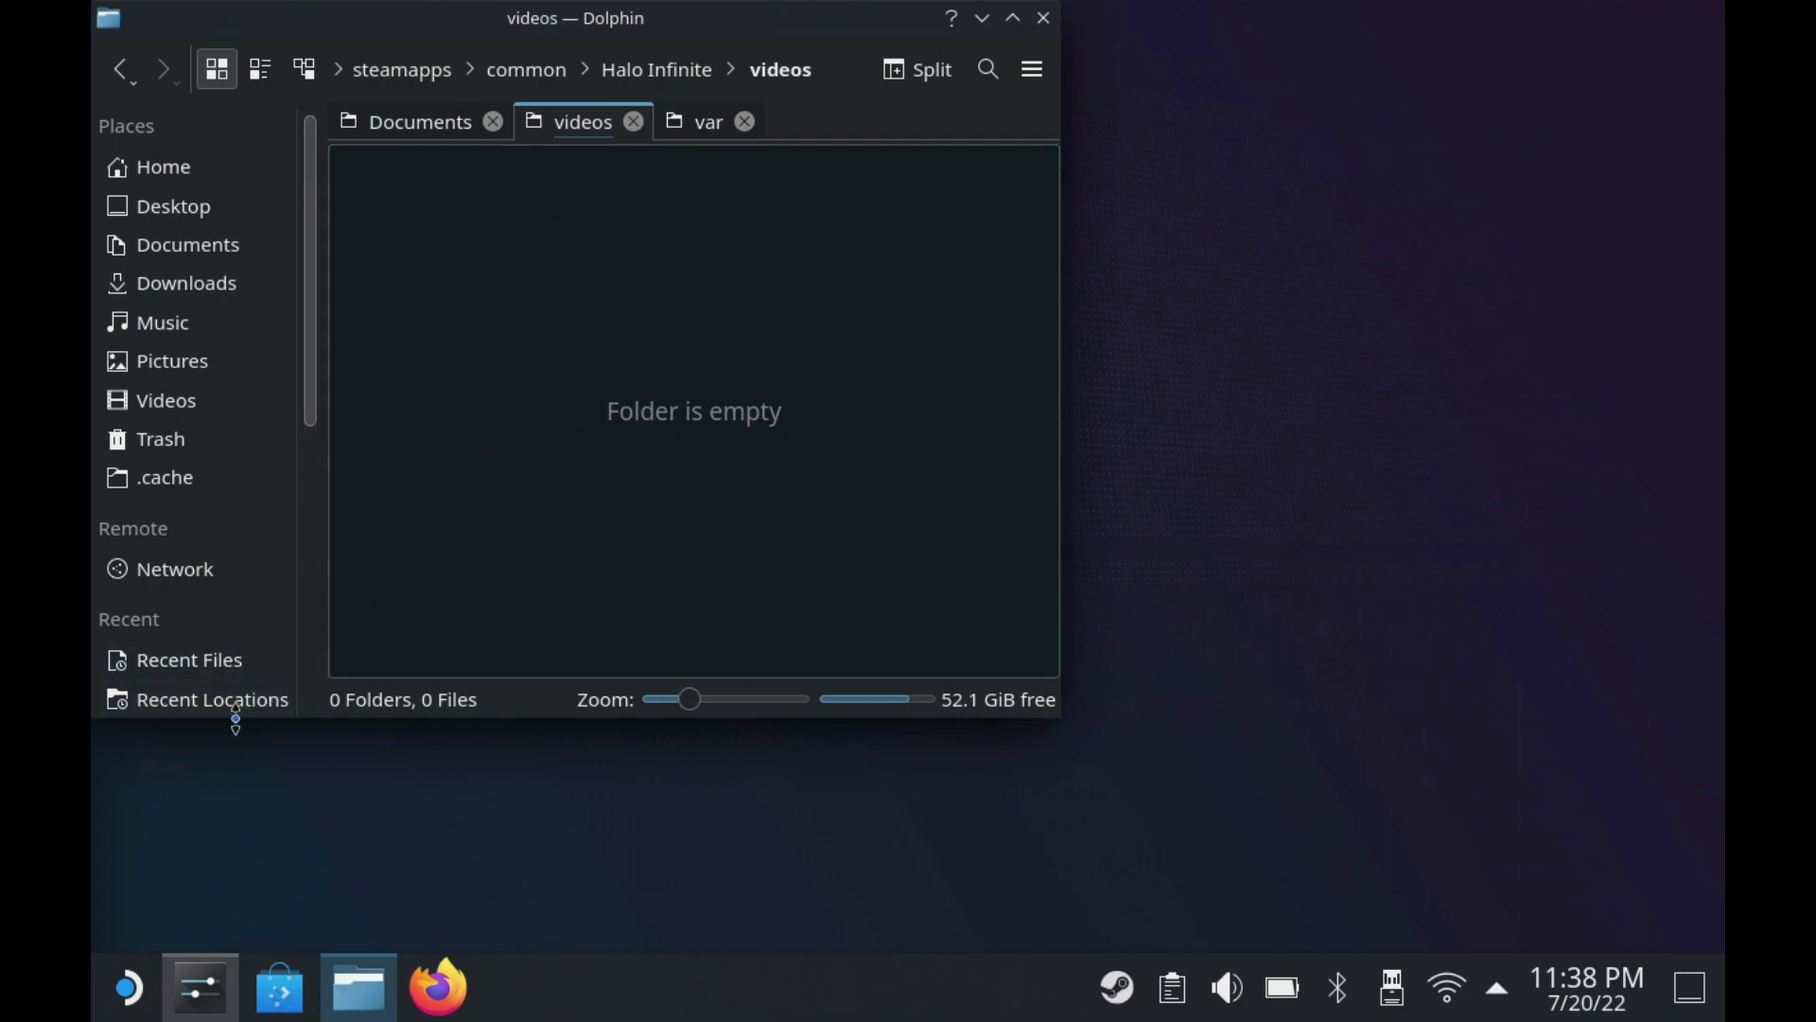
In Dolphin, go from the home folder into .local/share.
left_click(212, 698)
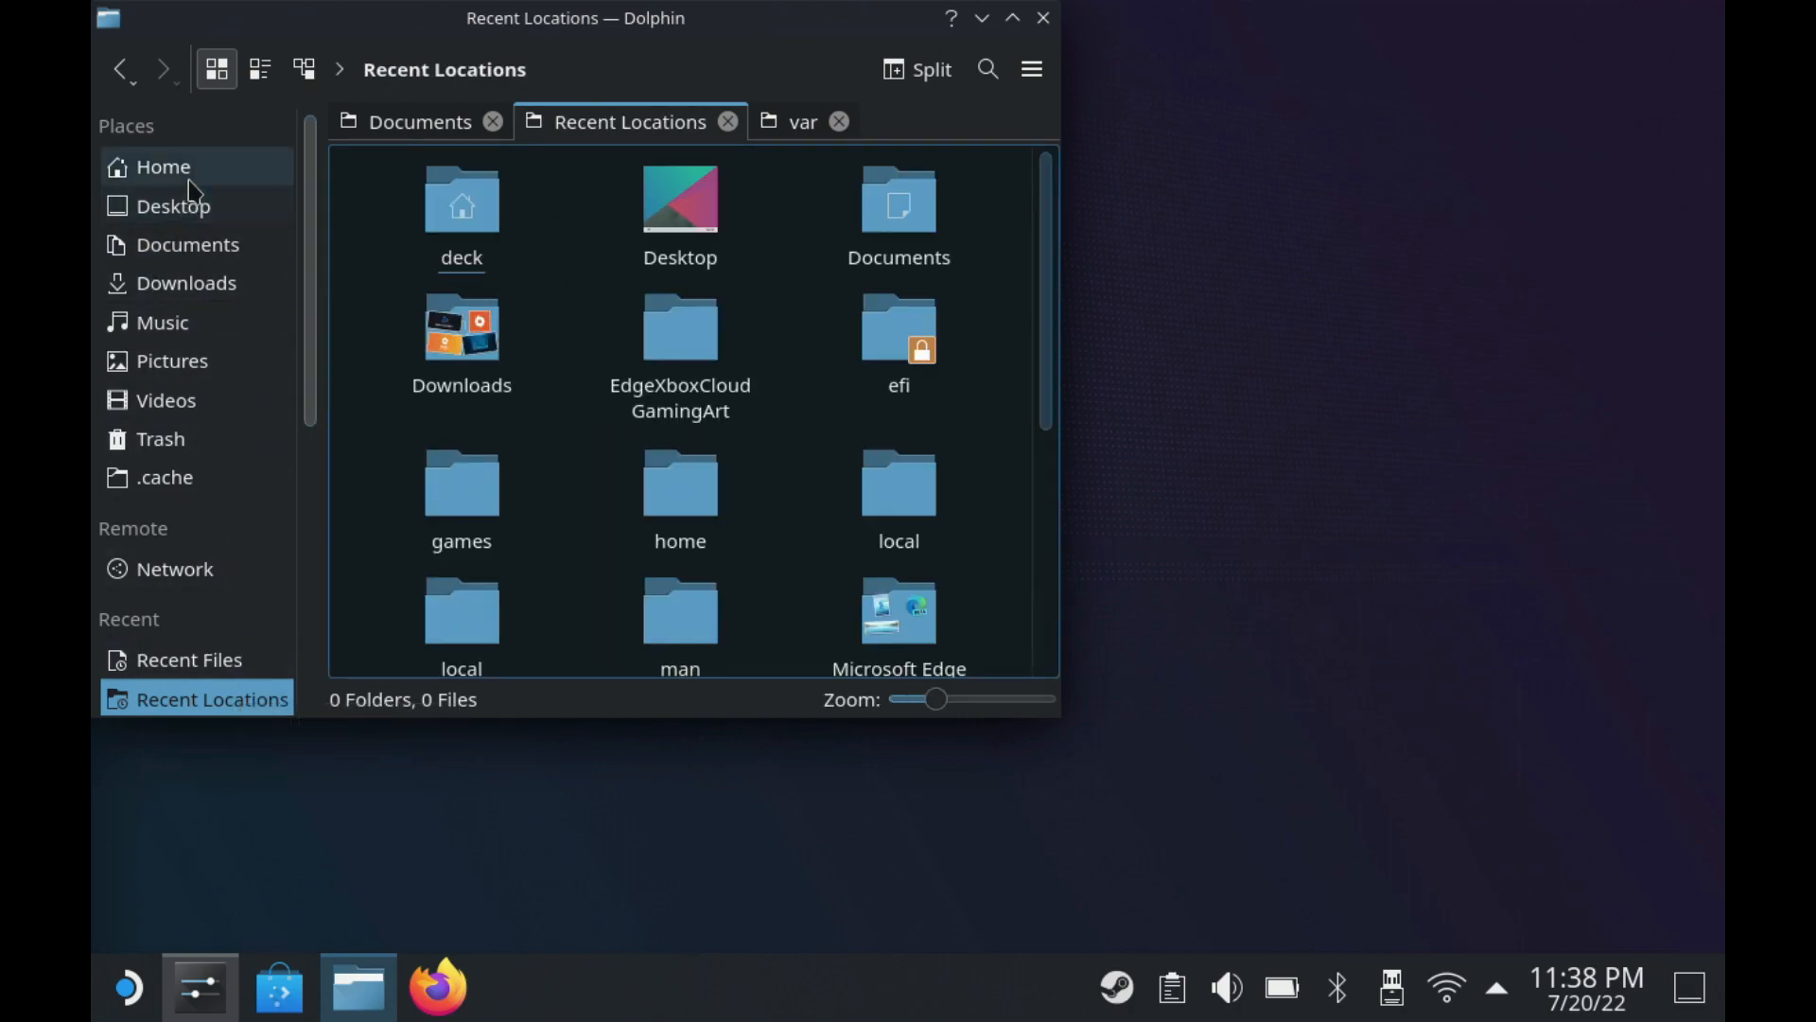
left_click(162, 165)
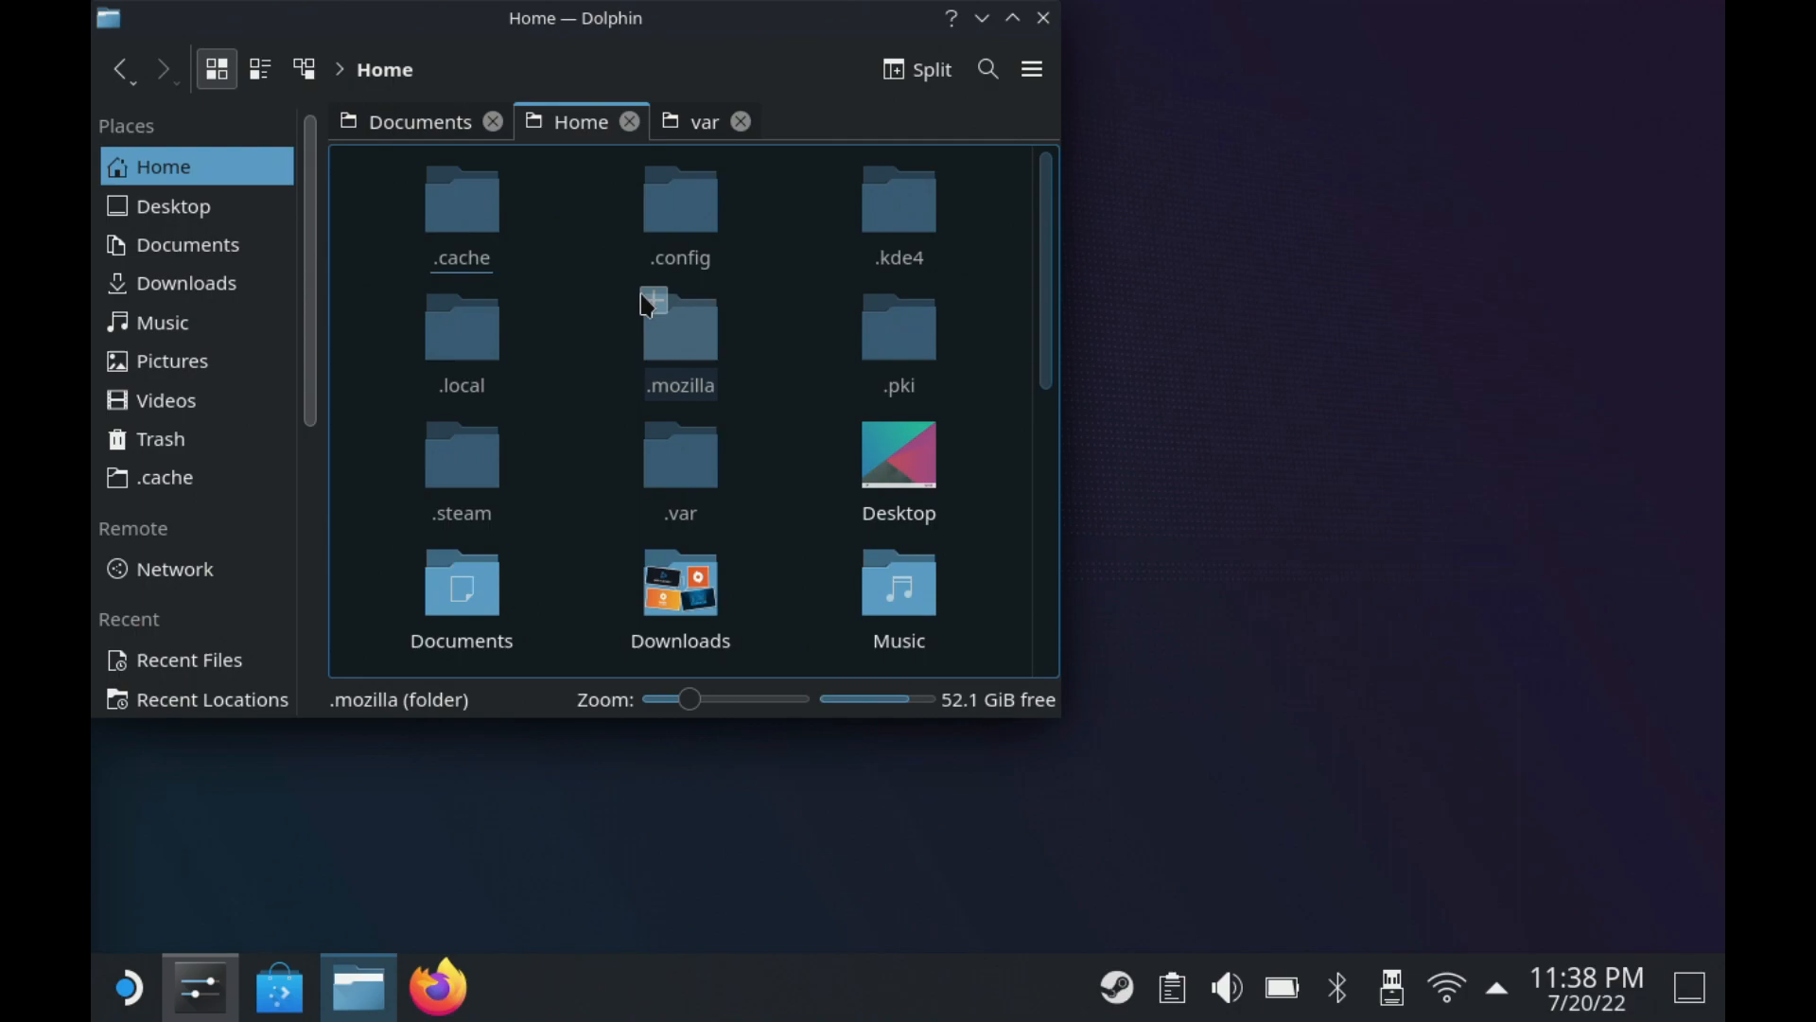
double_click(459, 327)
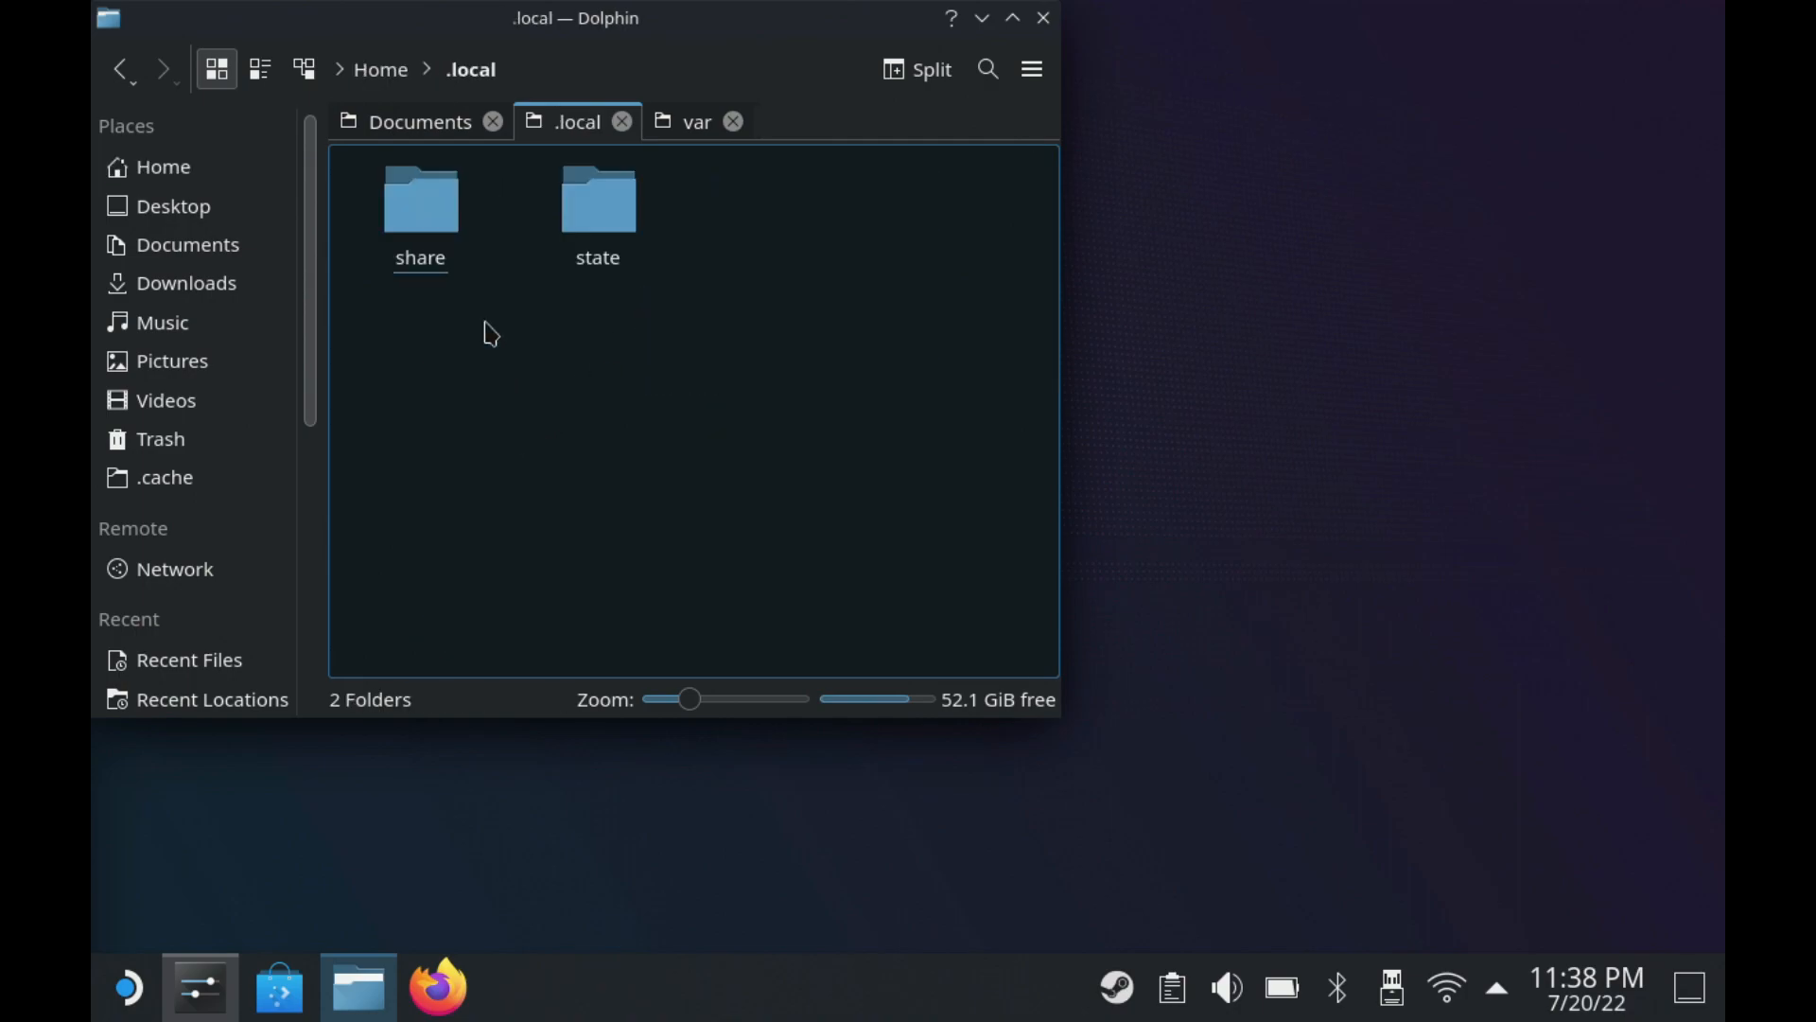
left_click(419, 202)
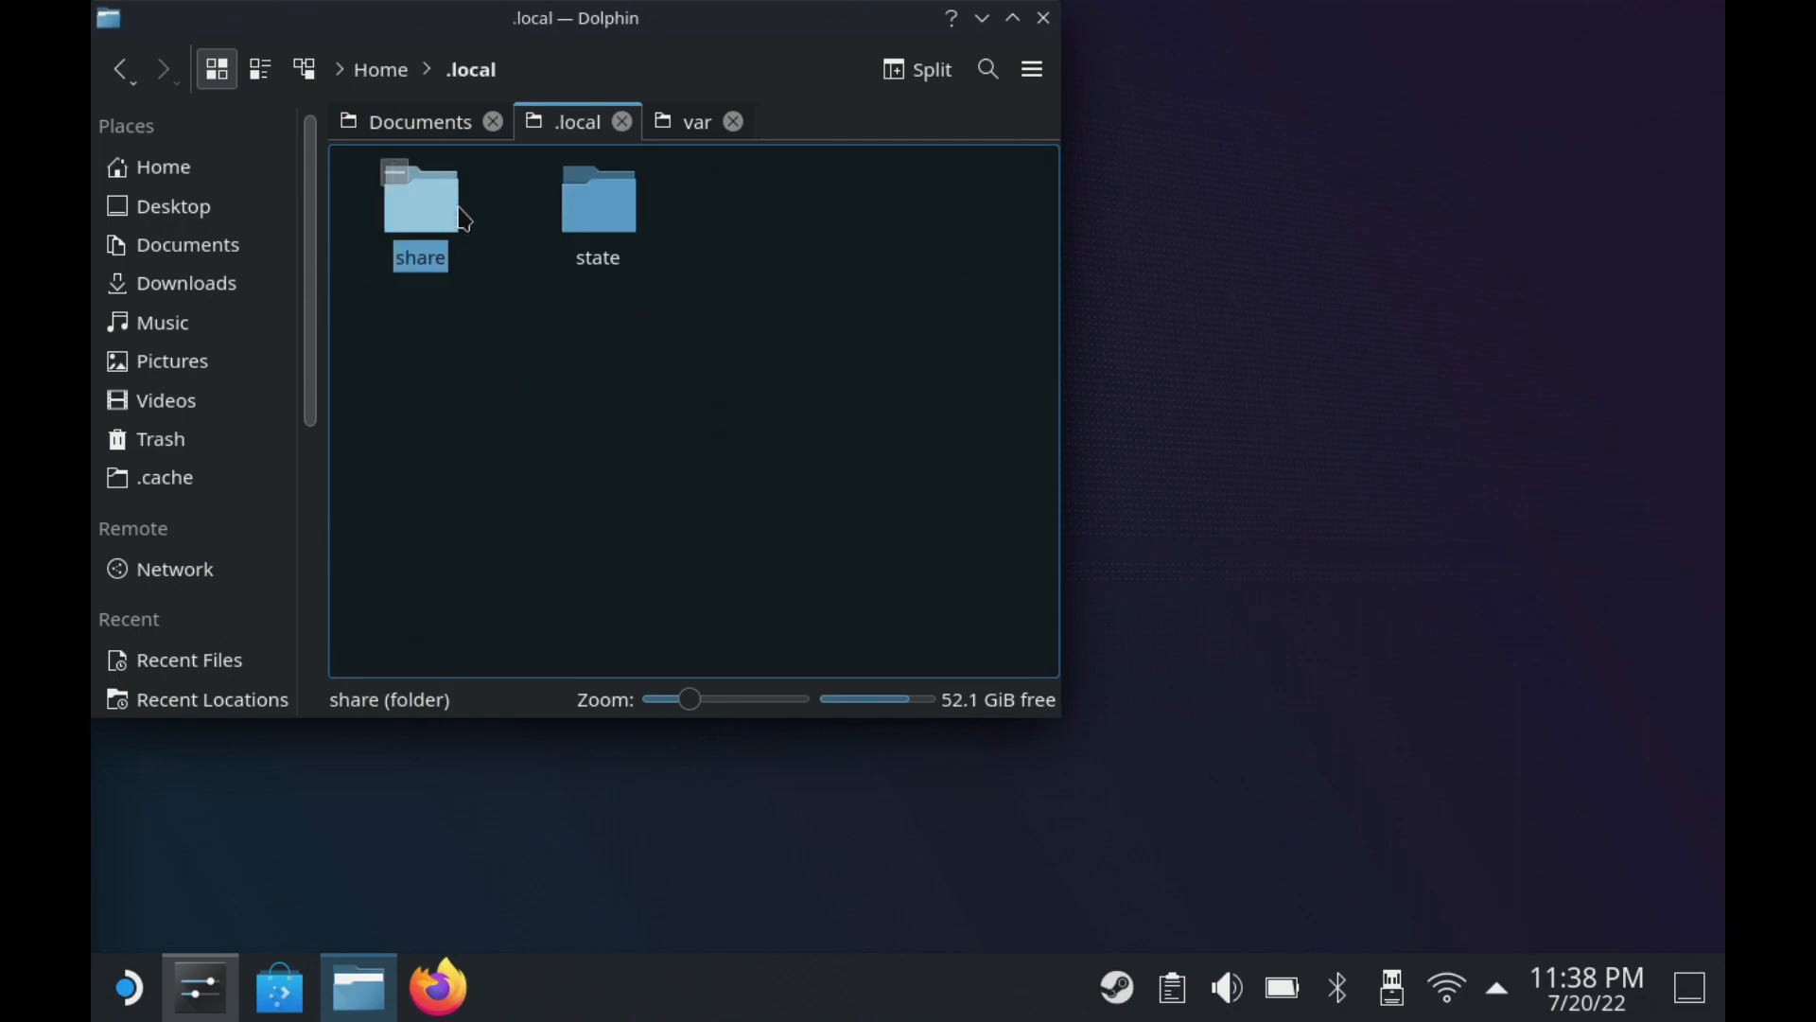
double_click(419, 197)
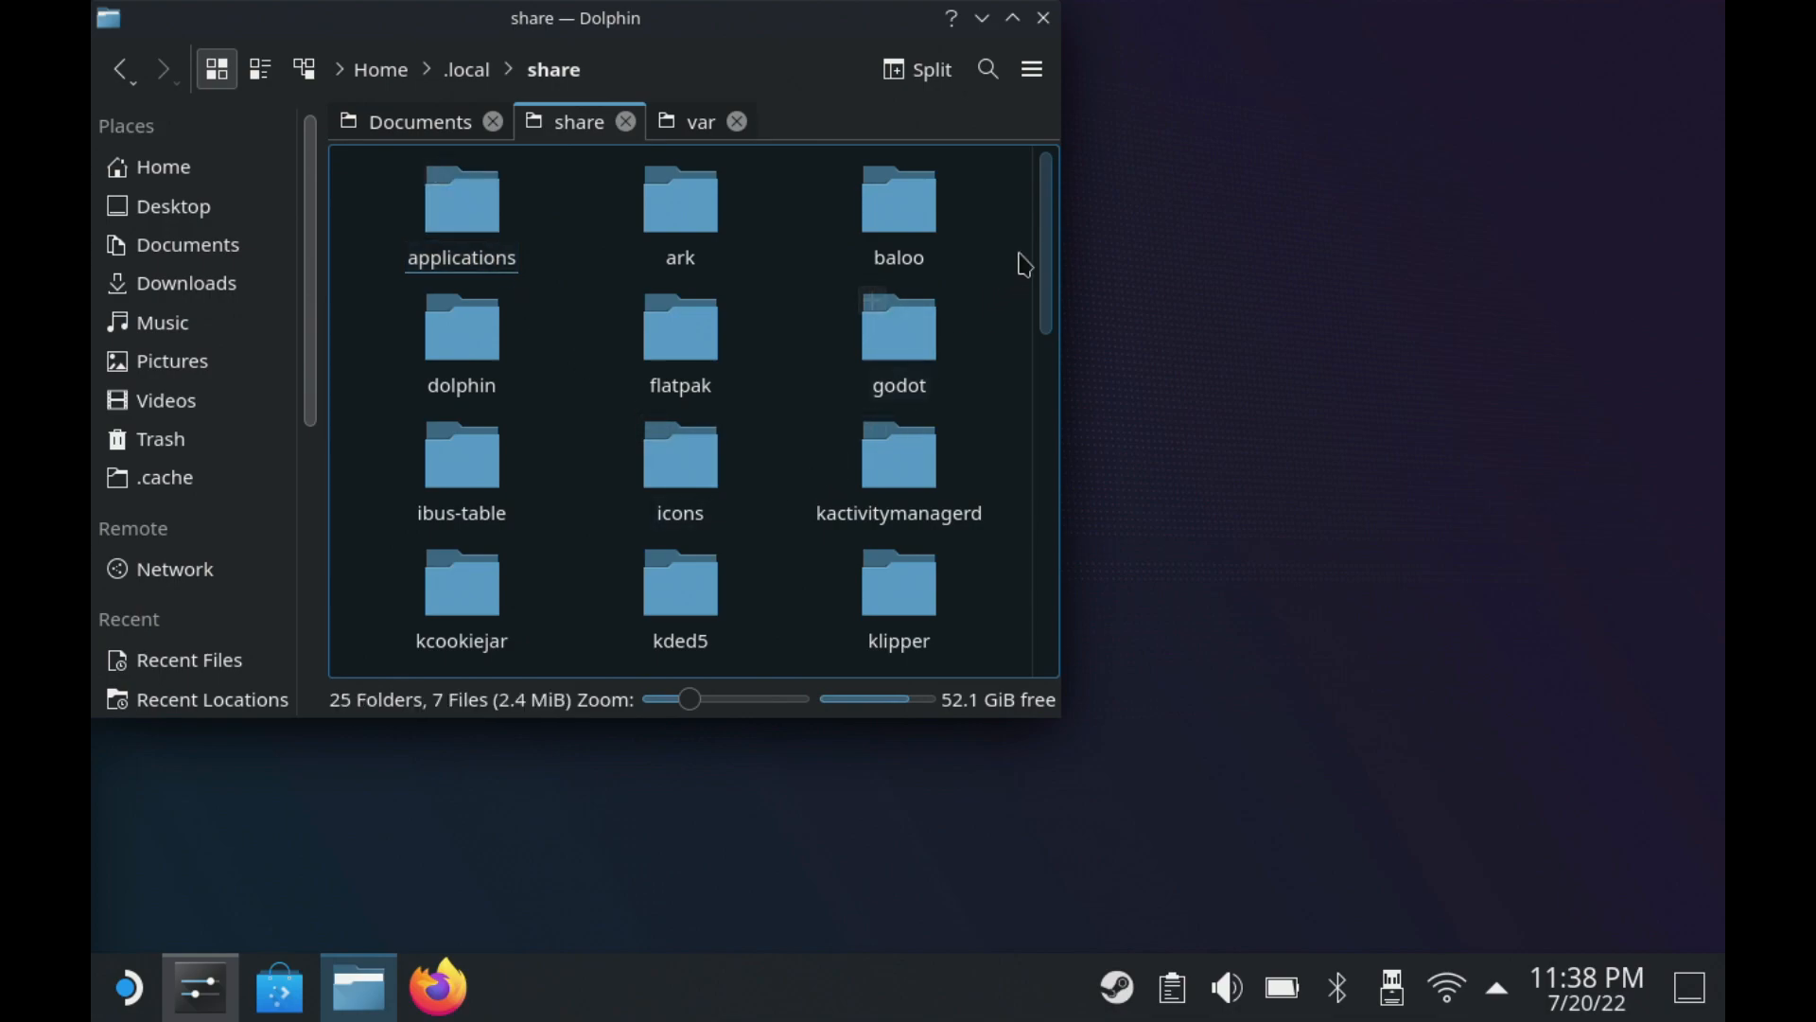
Browse Steam > steamapps > common into Halo Infinite's videos folder.
scroll("down", 3)
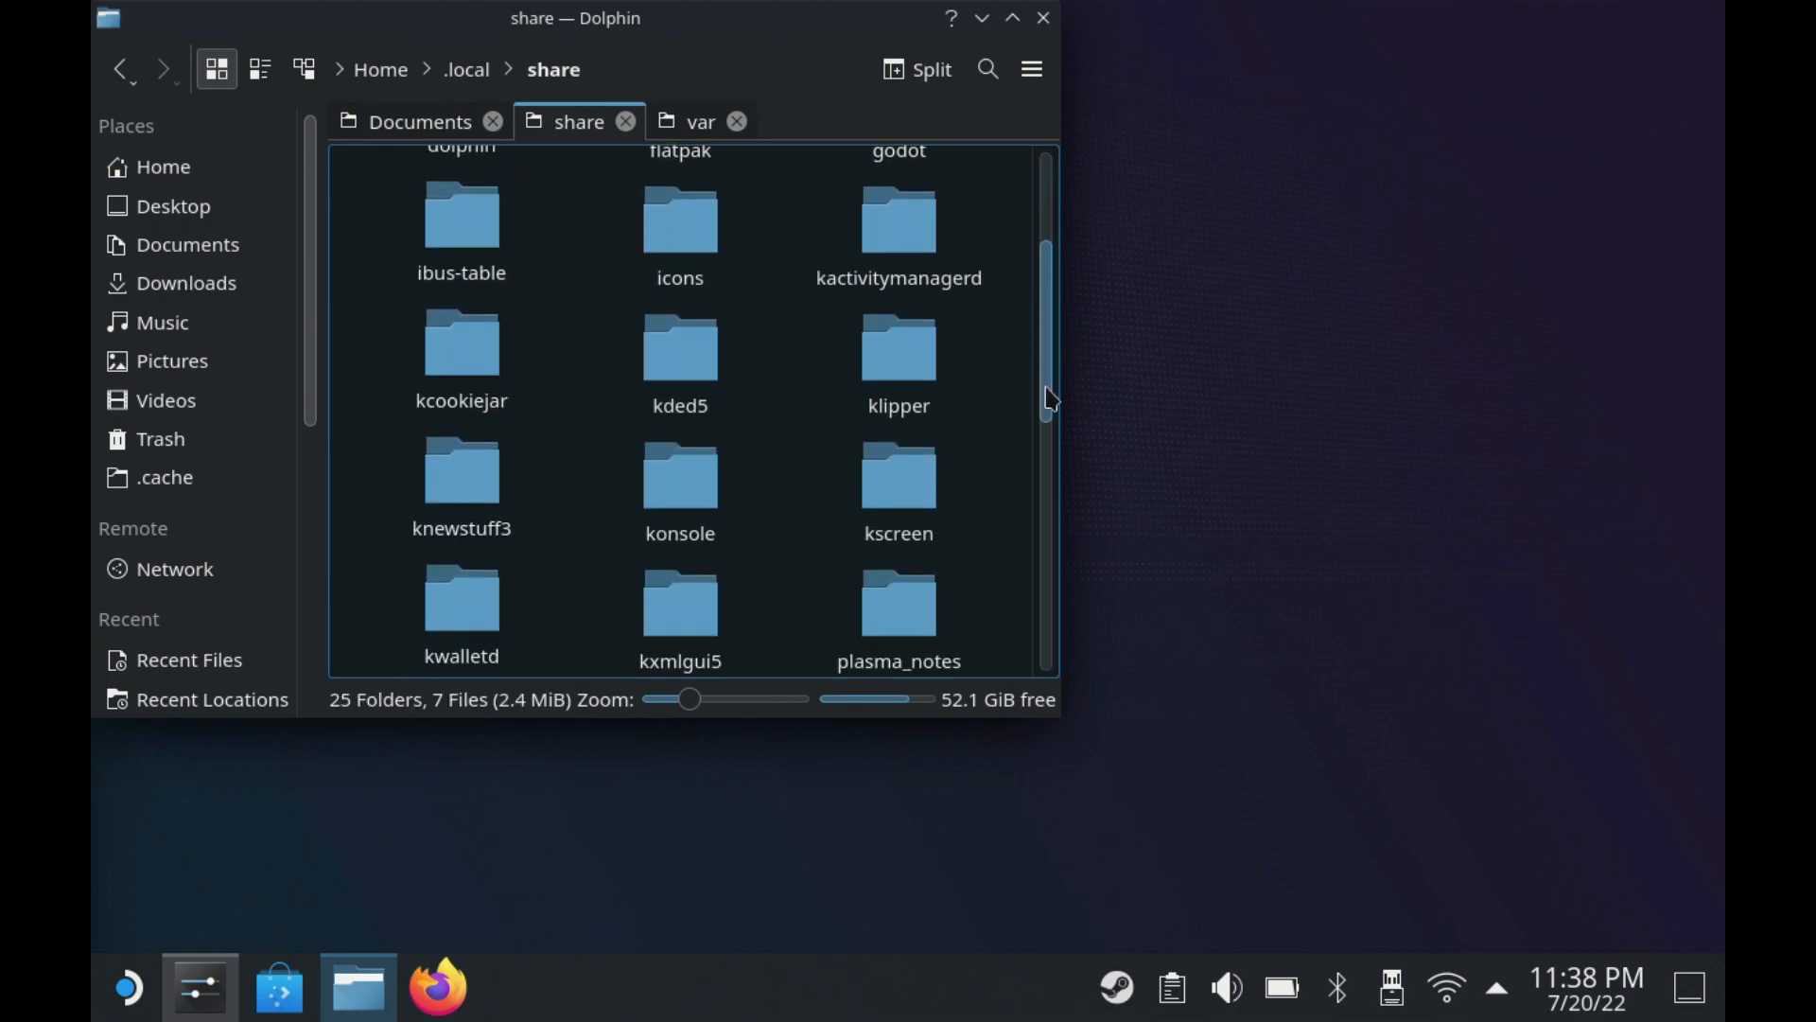
scroll("down", 3)
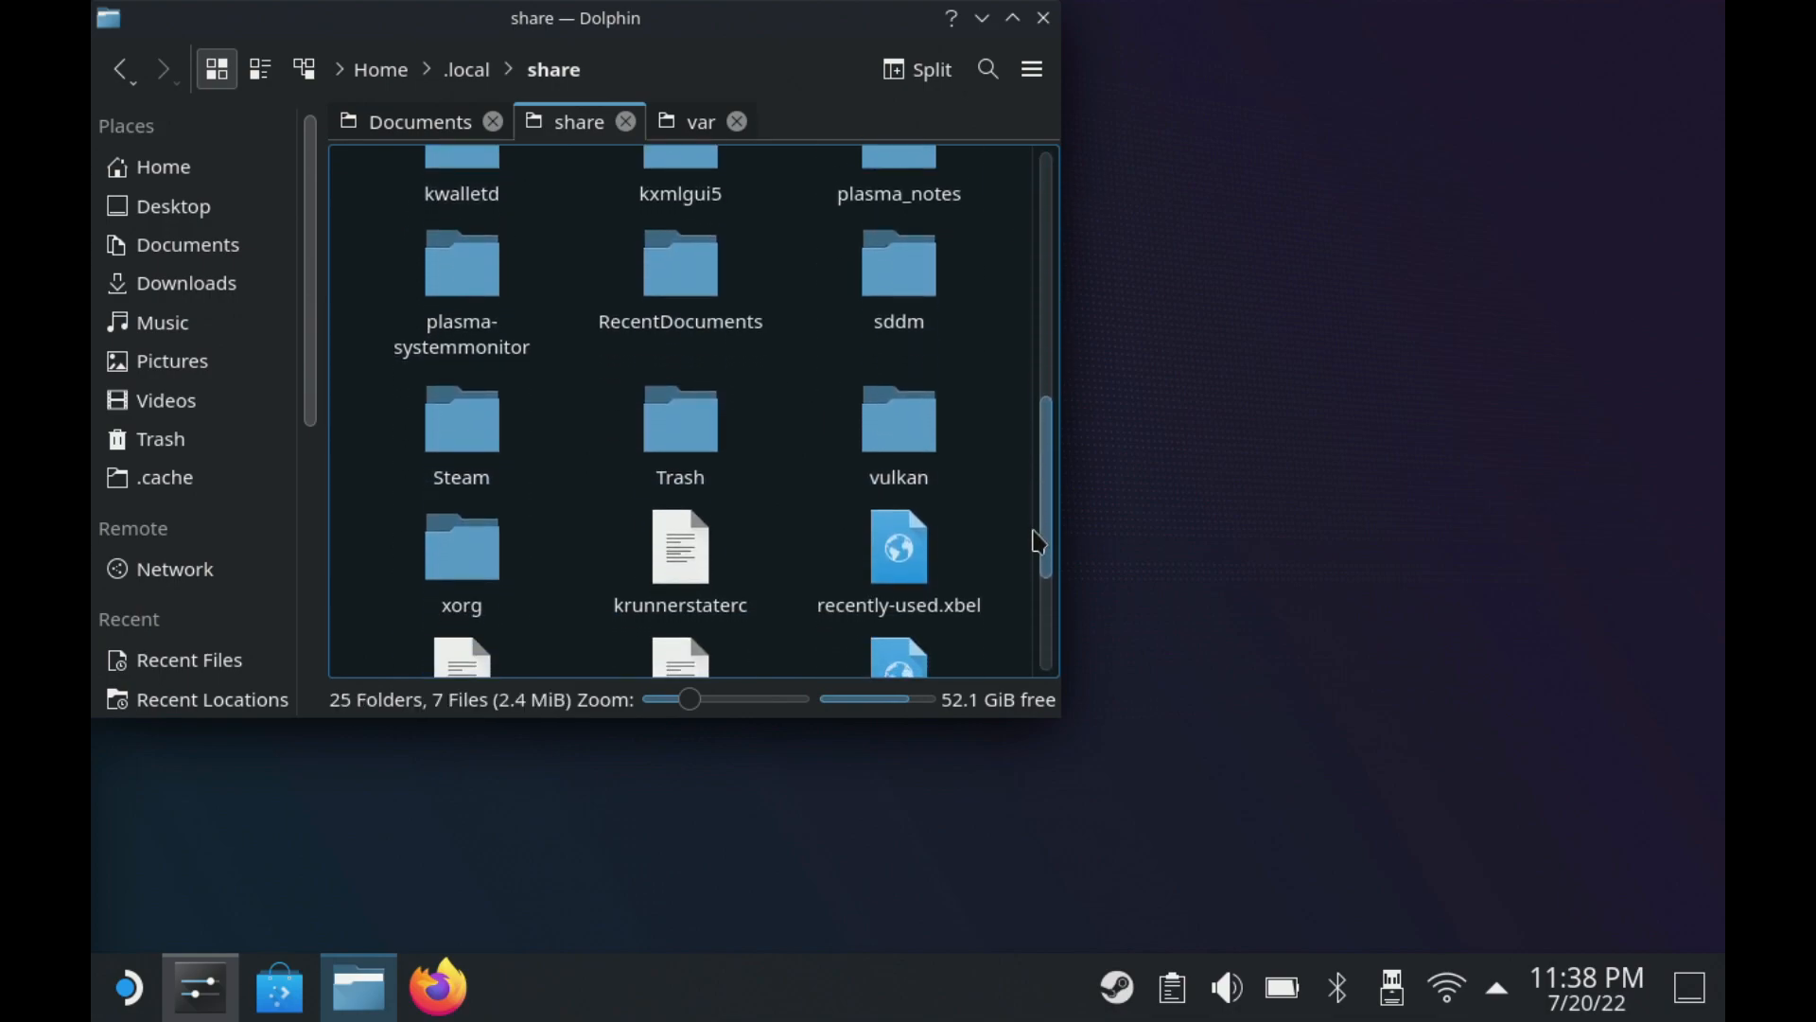
double_click(460, 419)
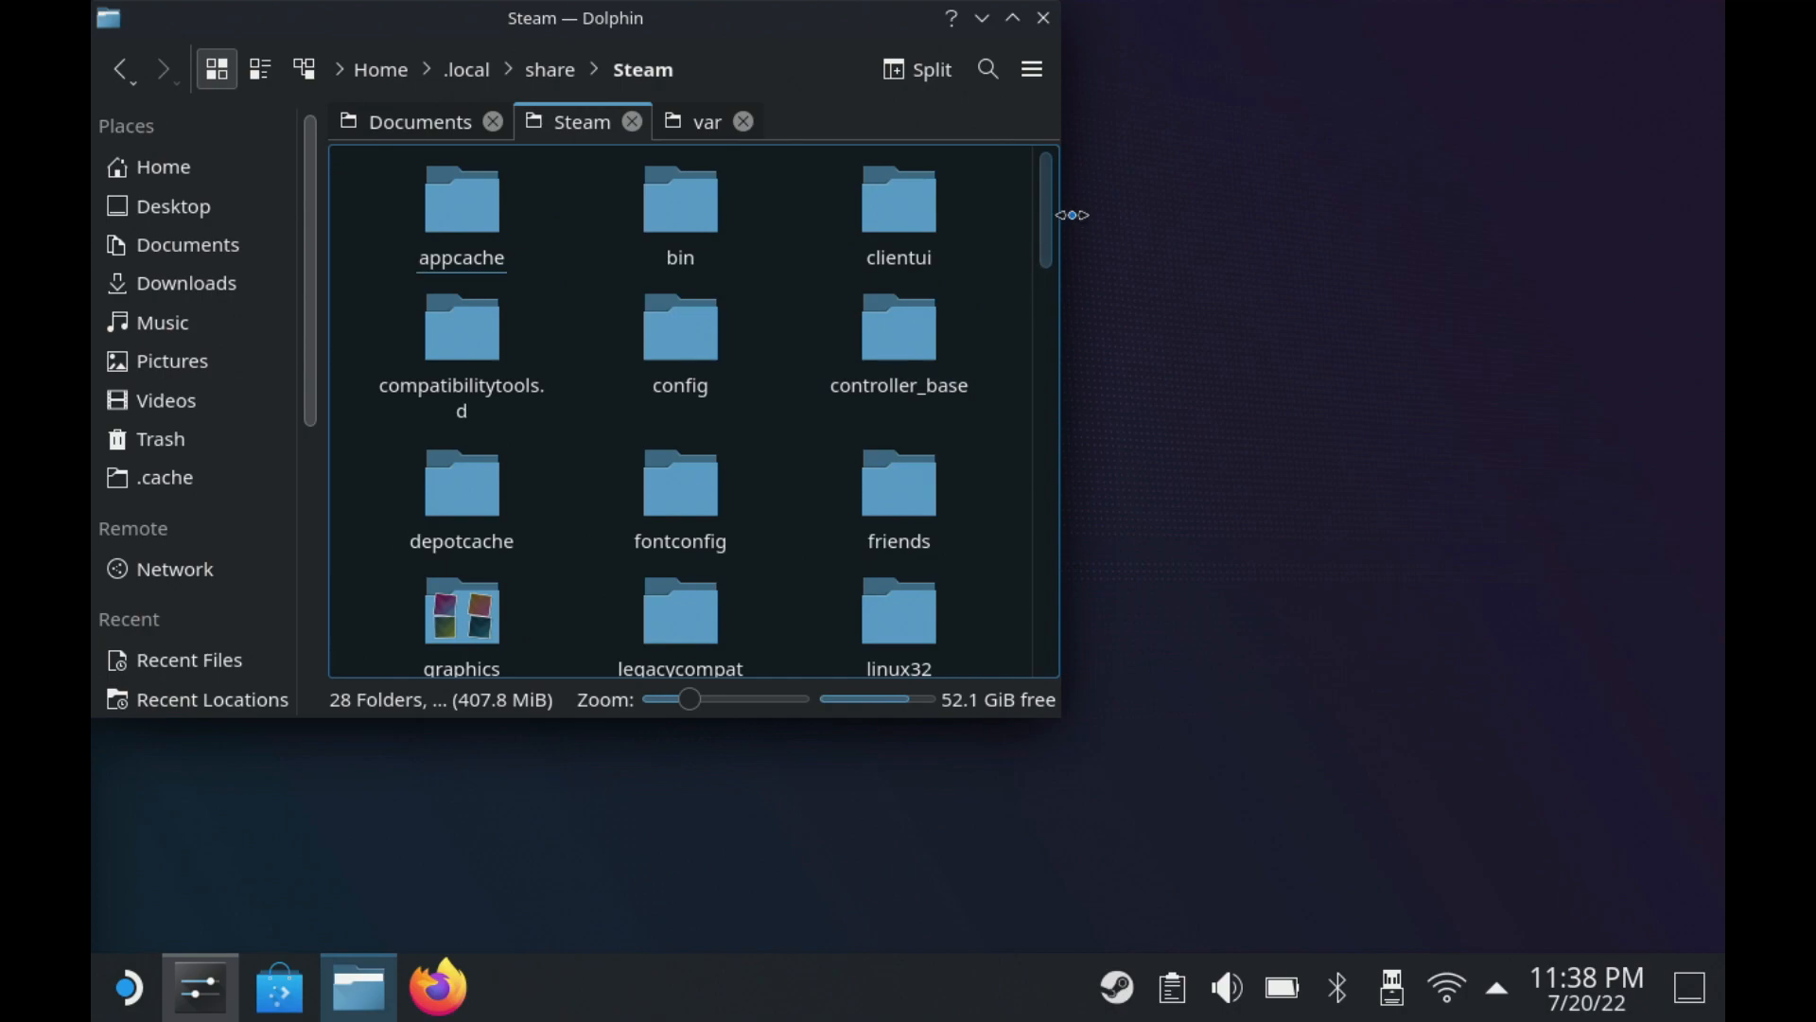
scroll("down", 3)
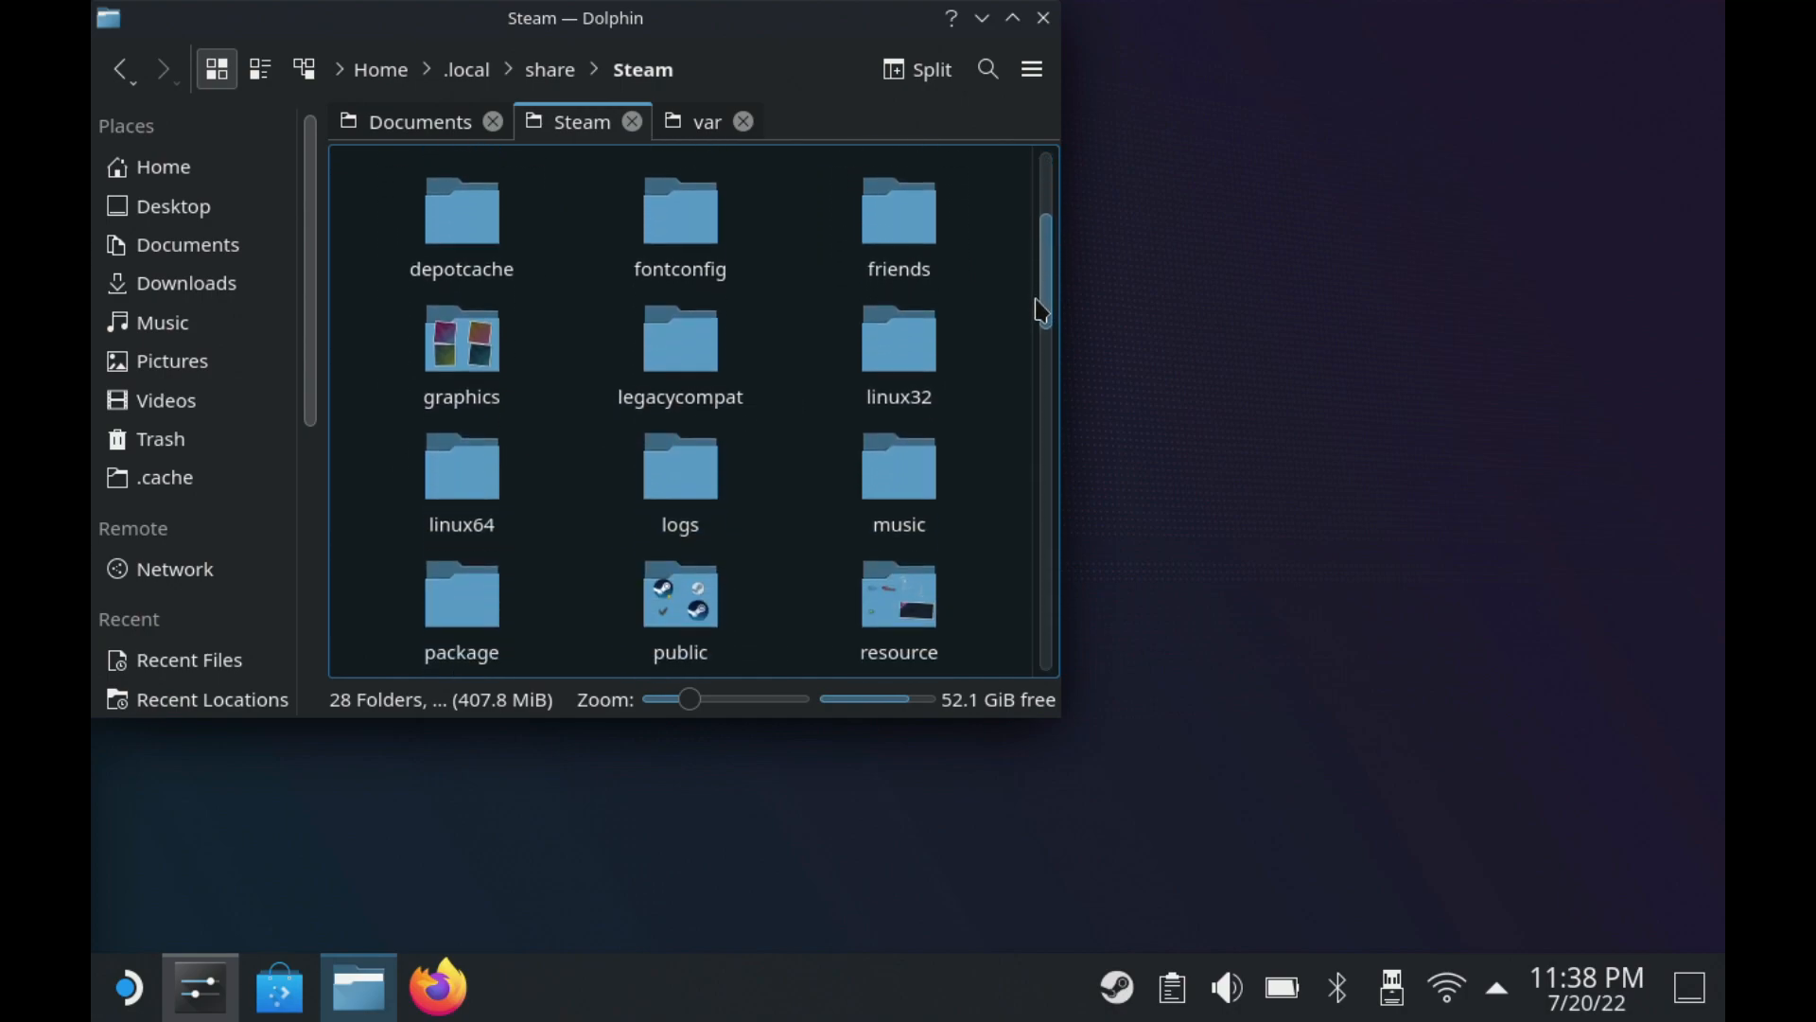
scroll("down", 3)
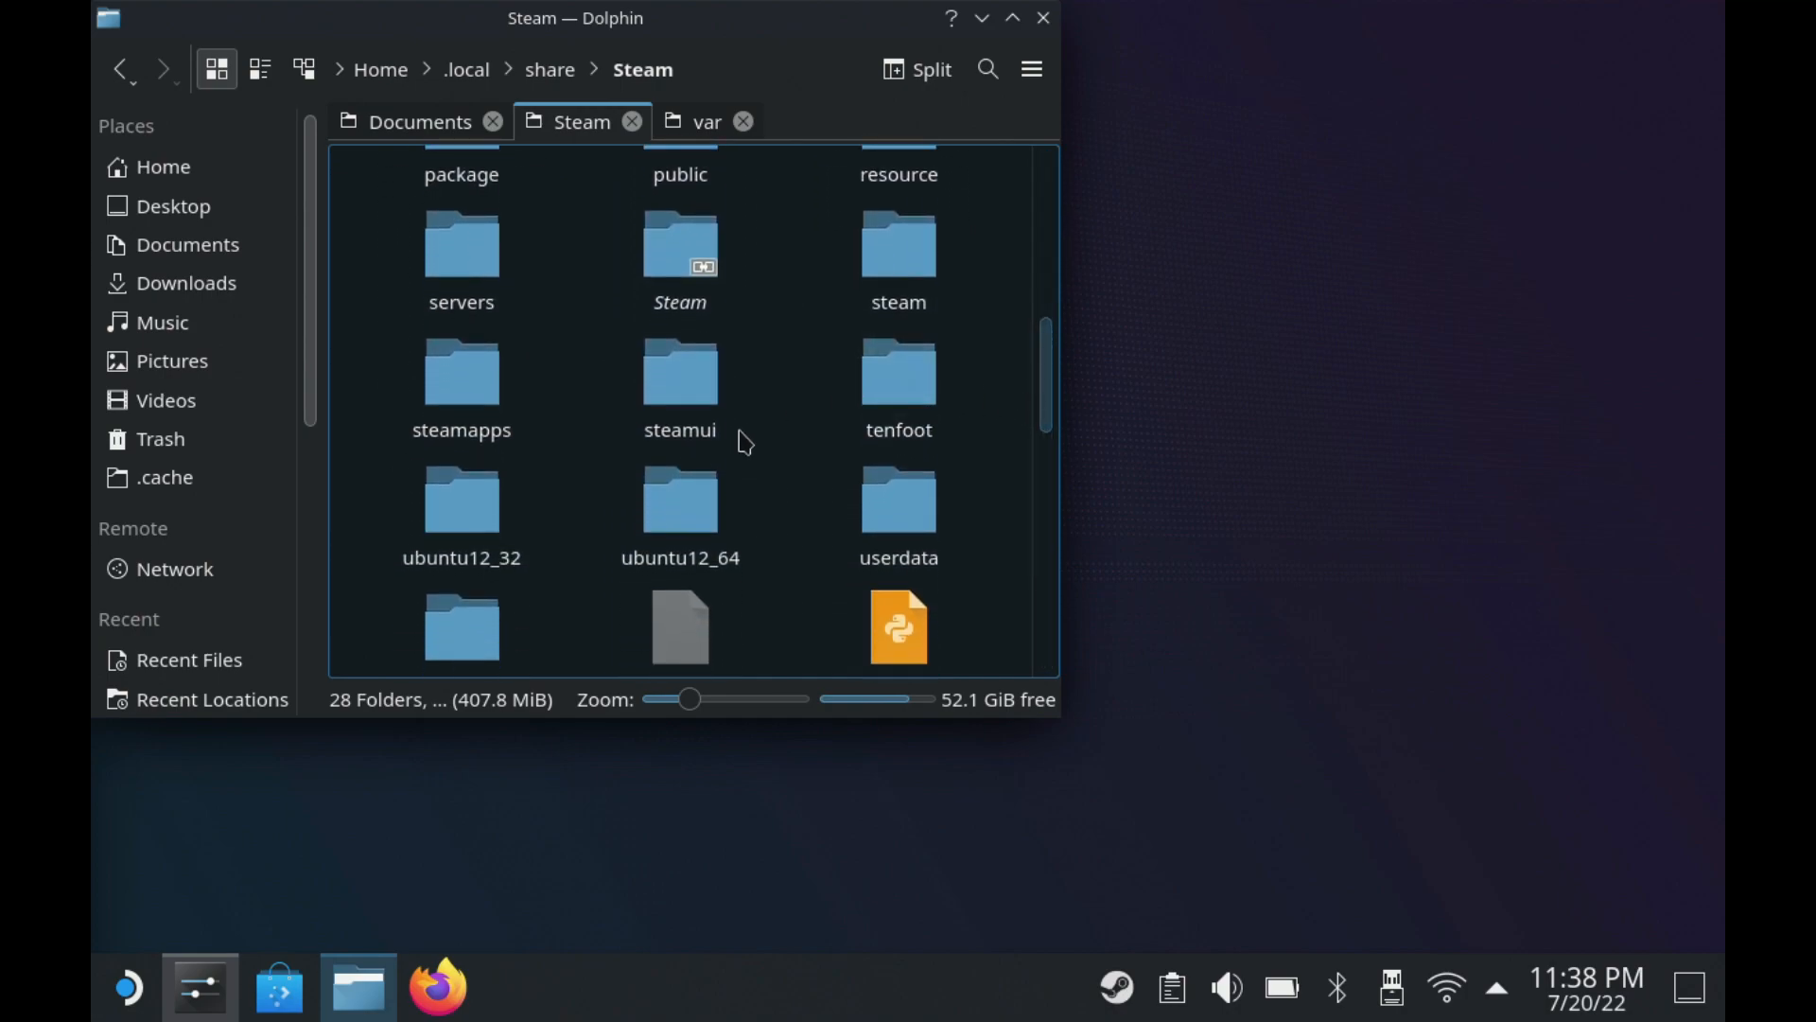
double_click(461, 371)
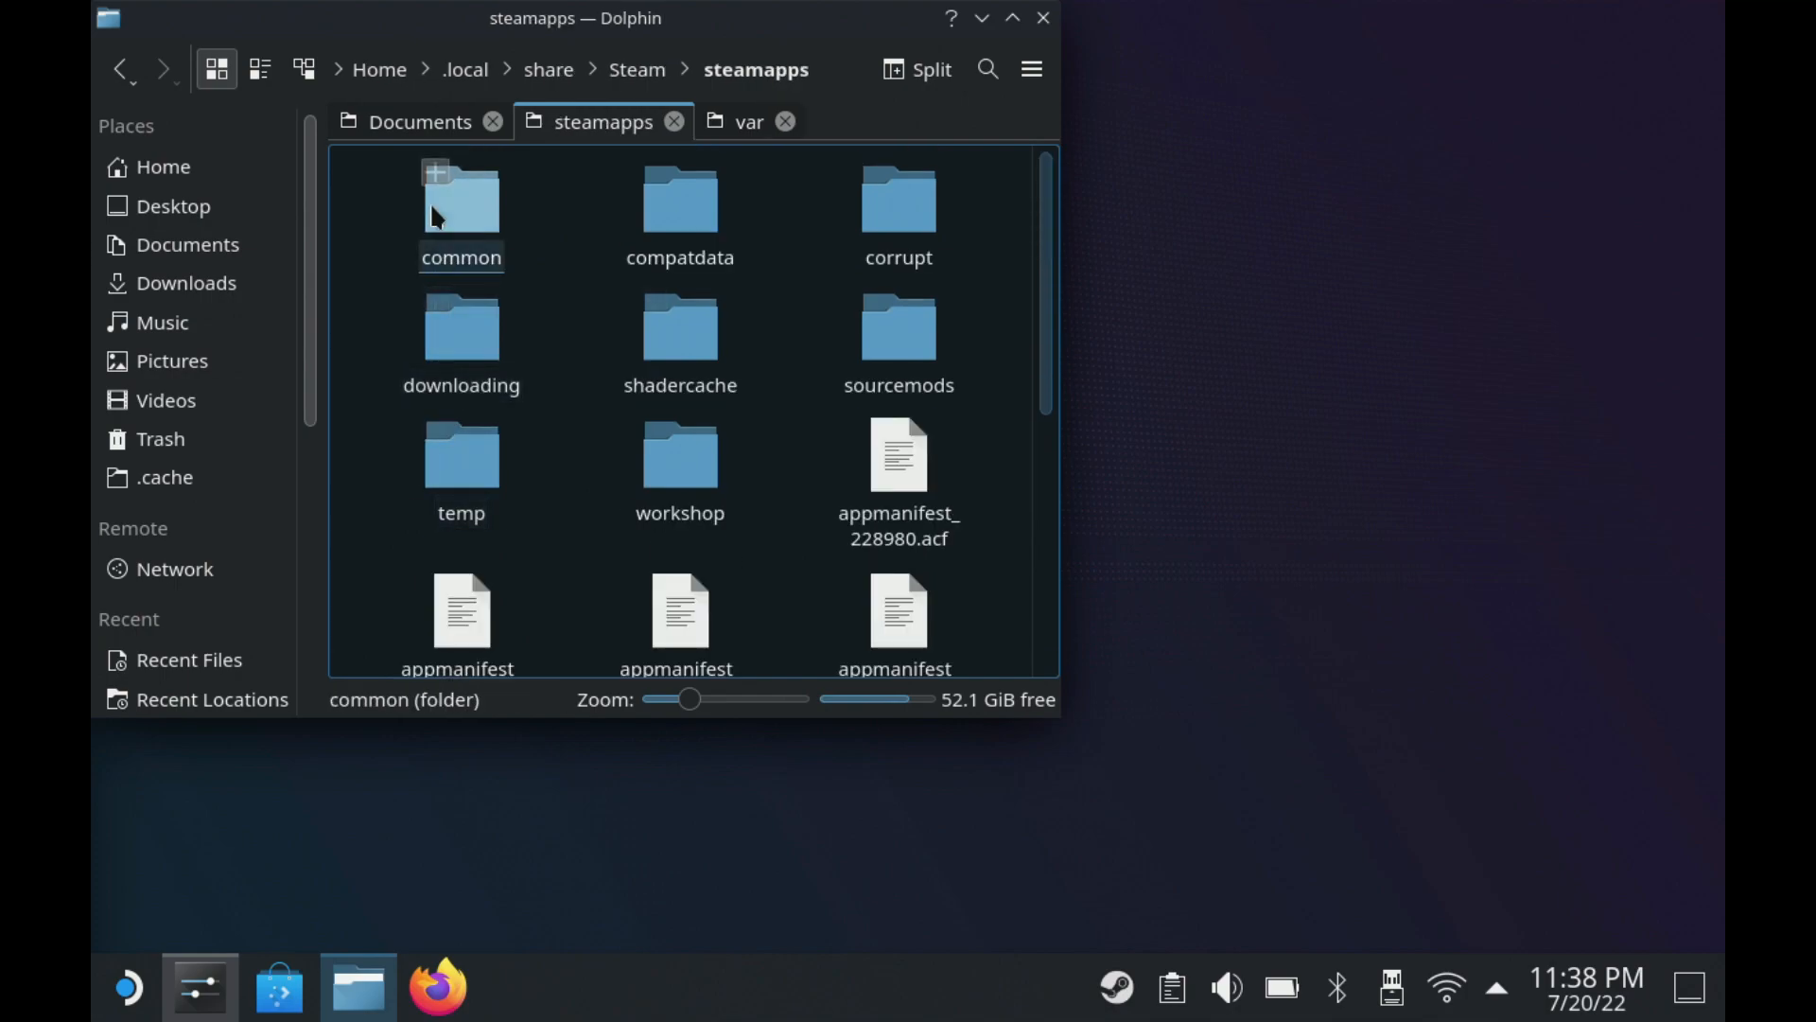
double_click(460, 197)
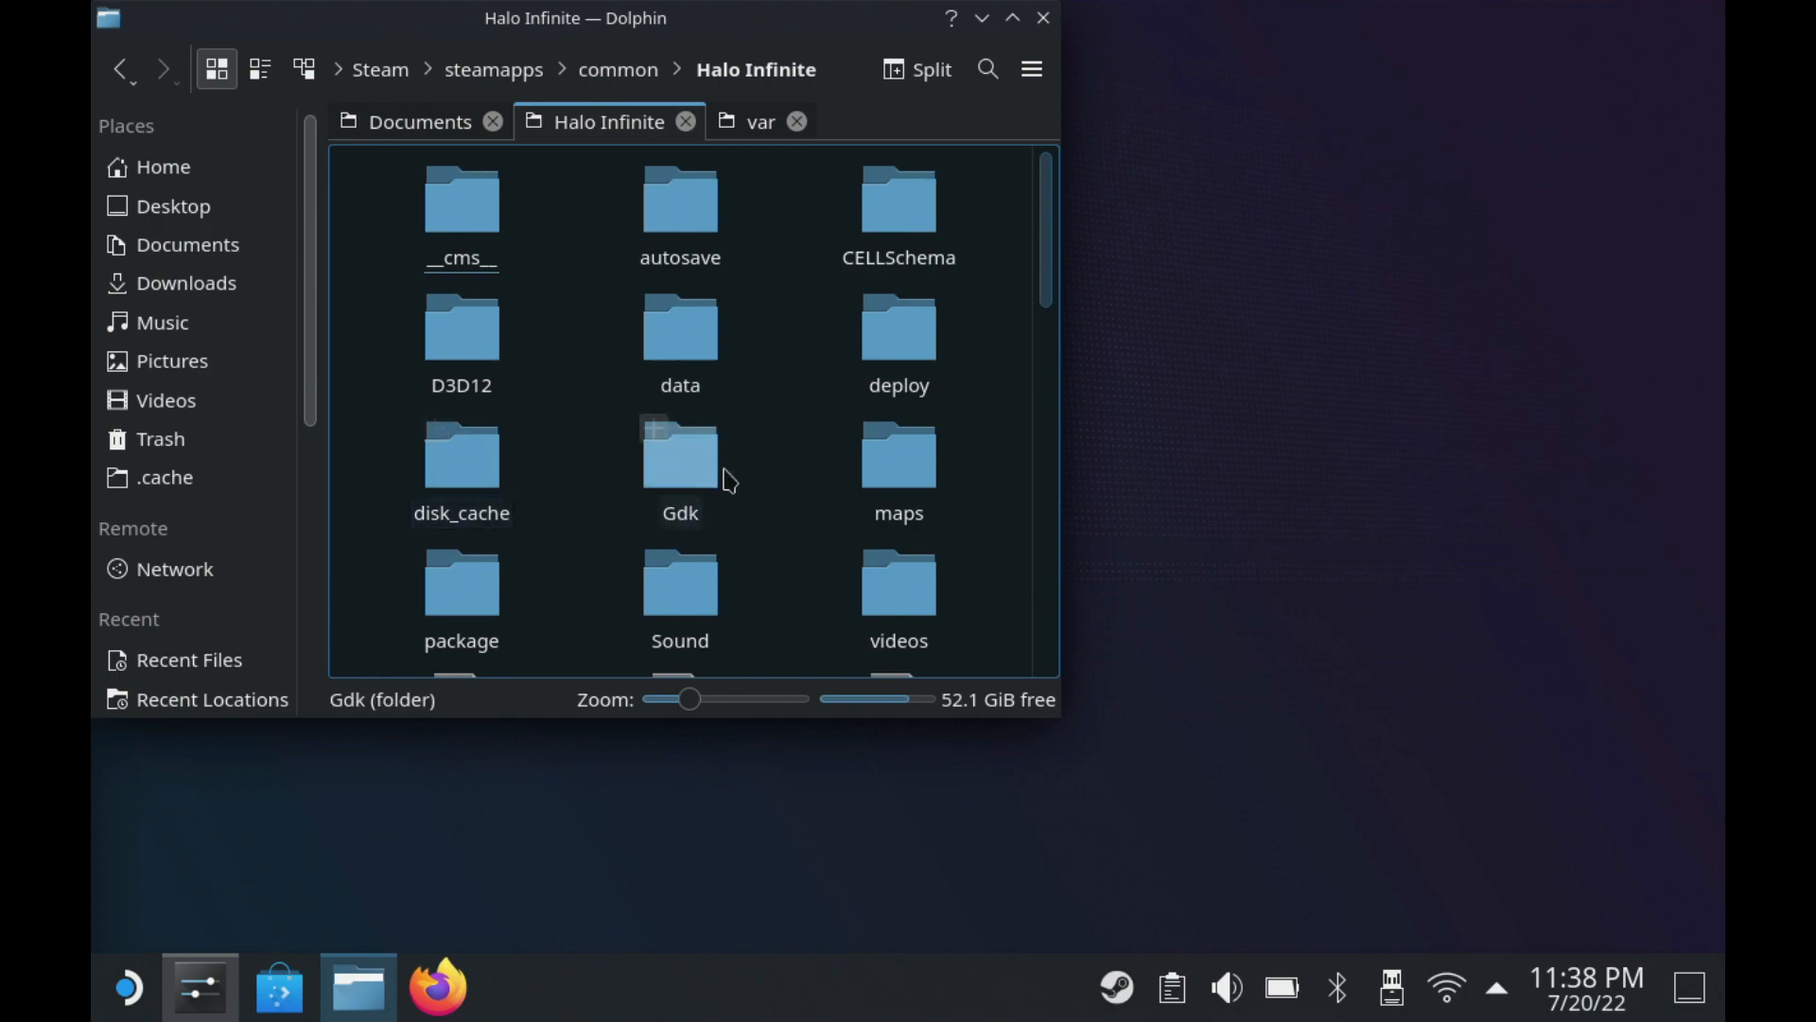
double_click(897, 581)
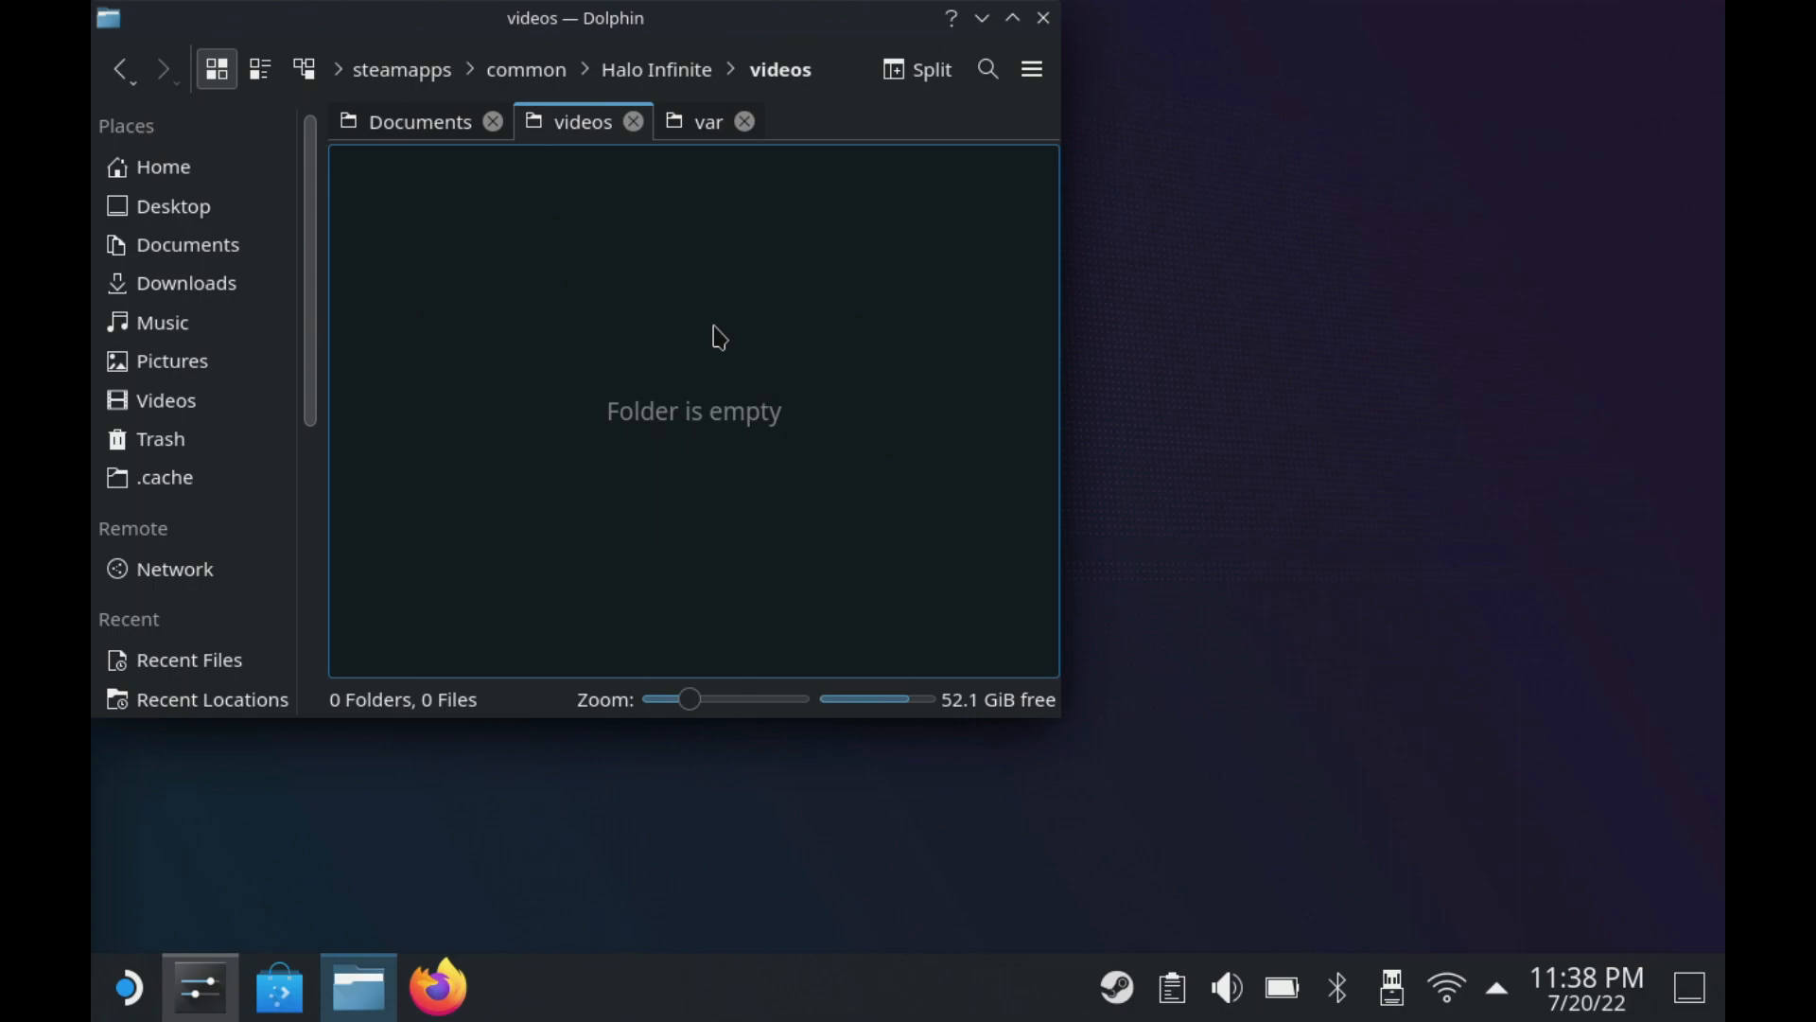
mouse_move(754, 313)
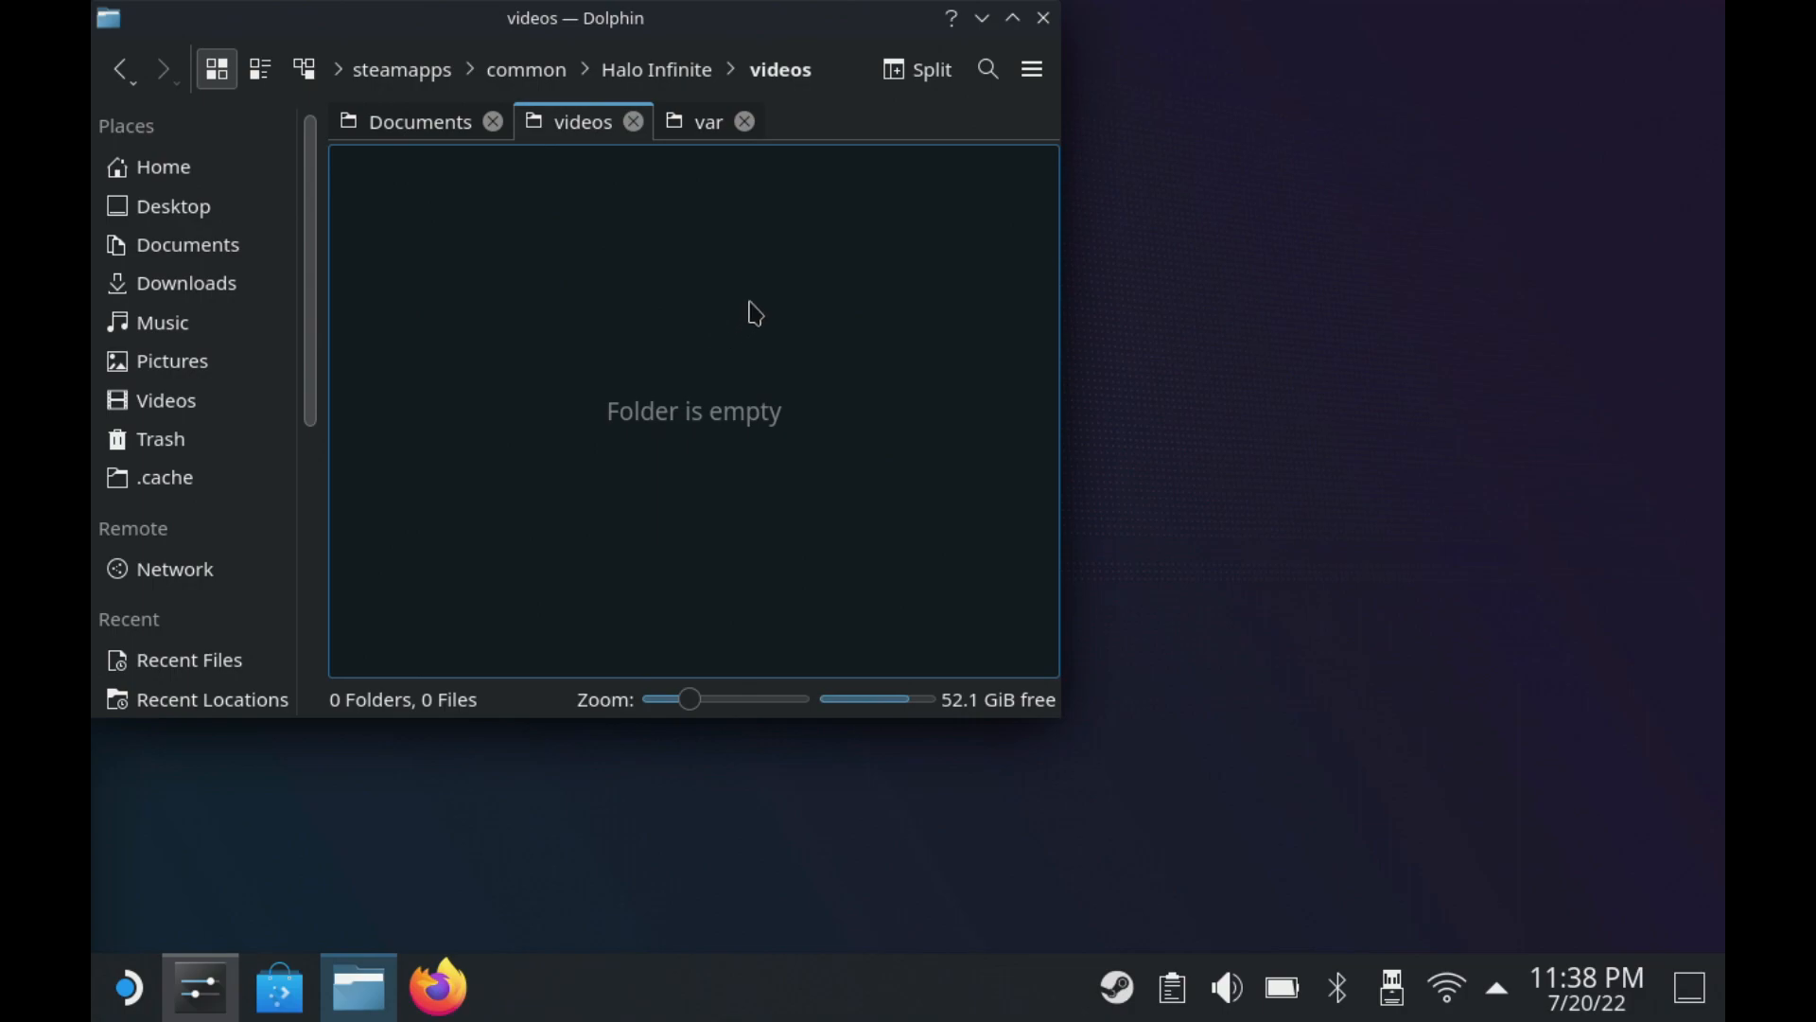
mouse_move(920, 206)
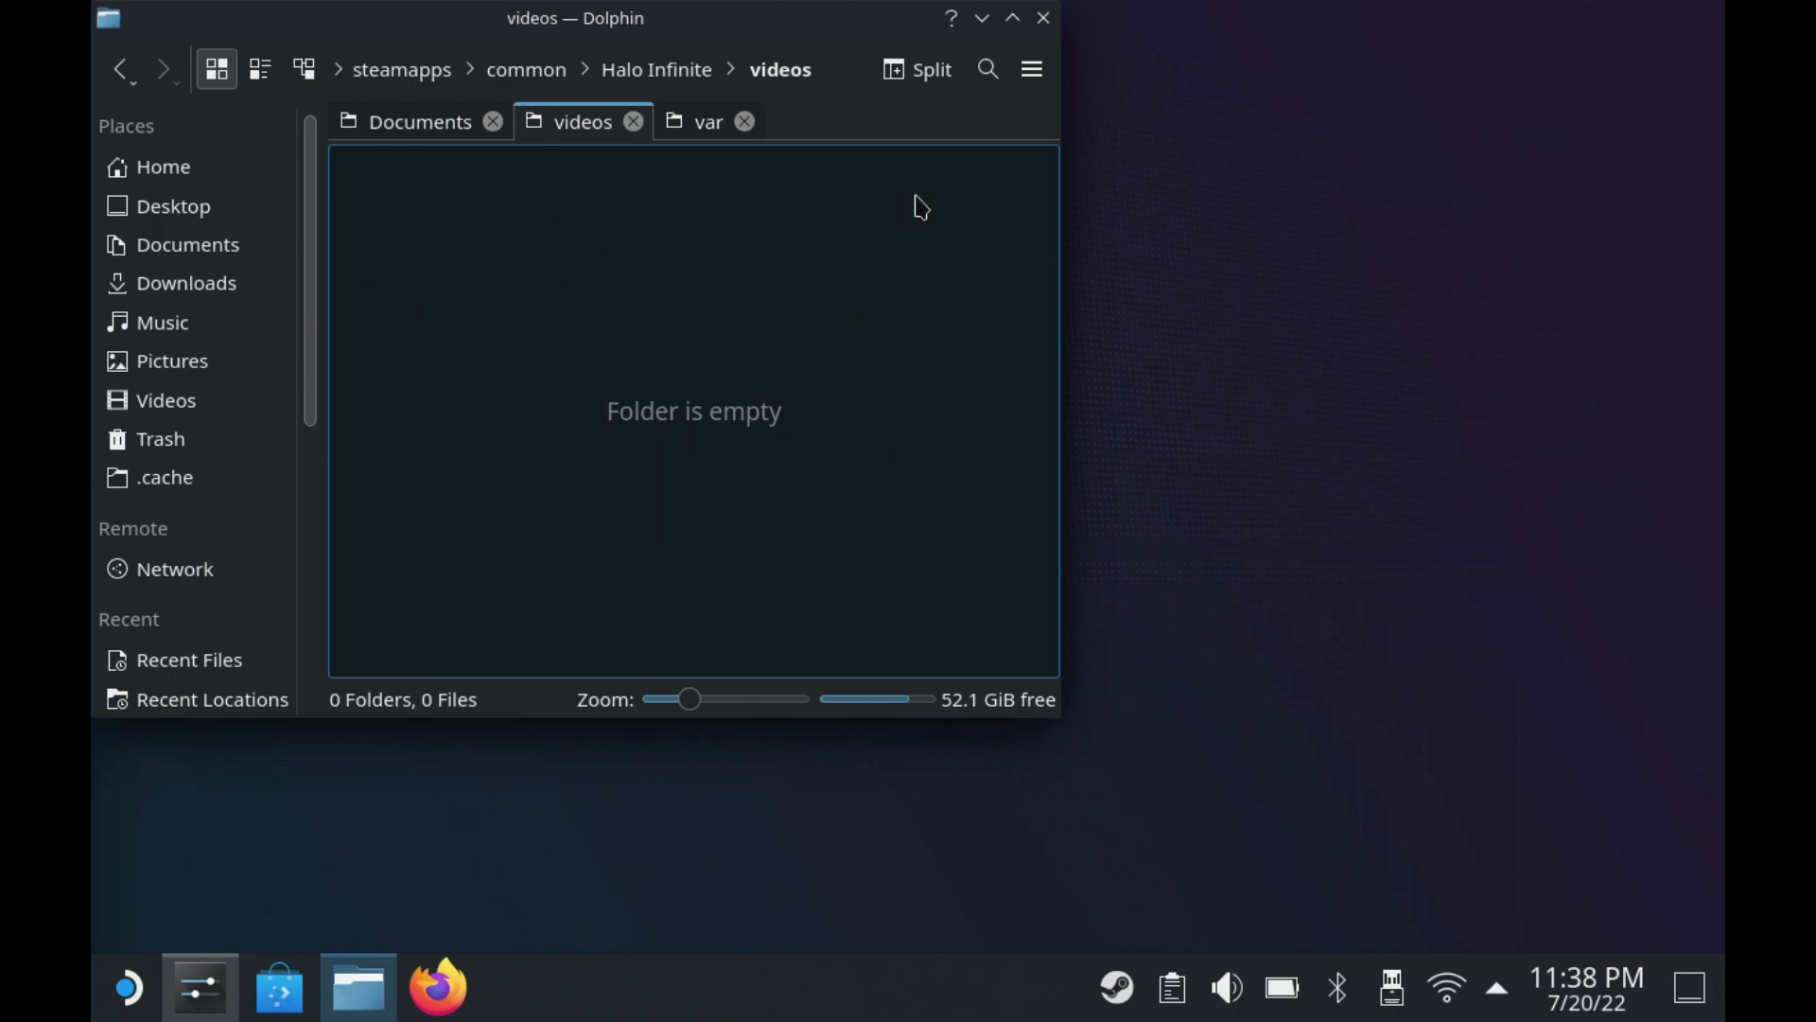
Open Discover's Installed list and select ProtonUp-Qt's details page.
left_click(1042, 17)
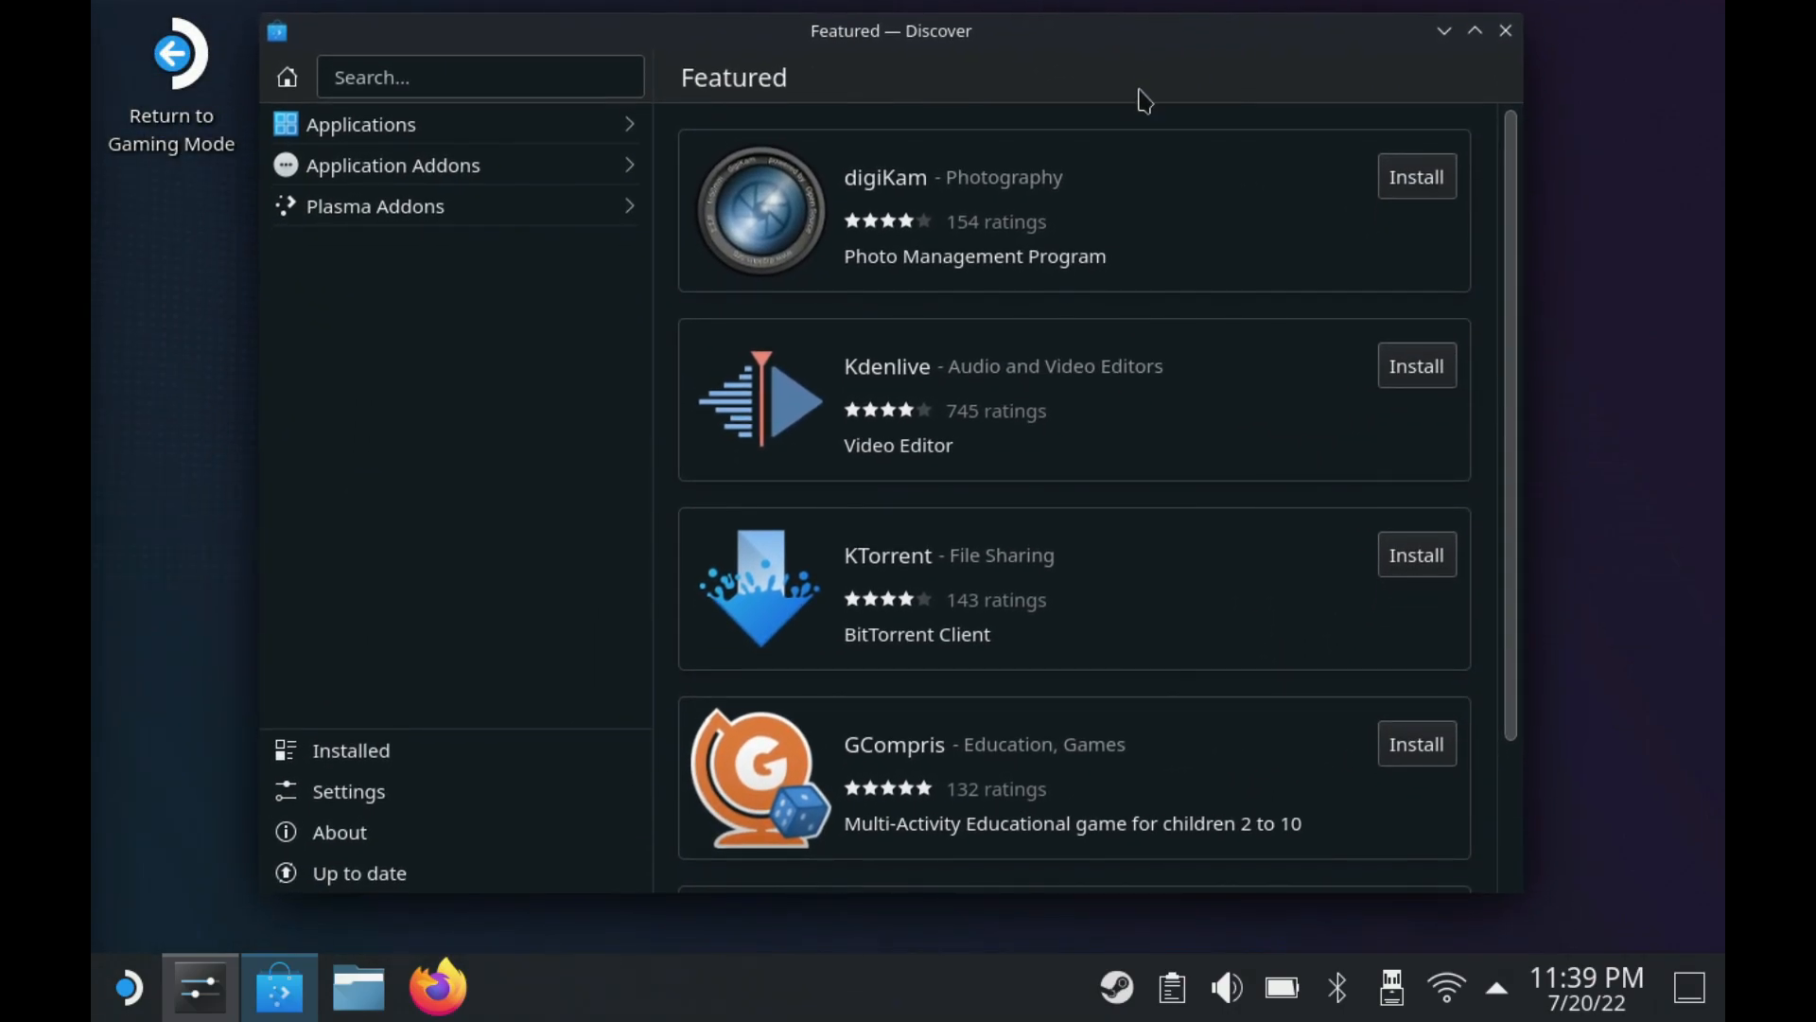
scroll("down", 3)
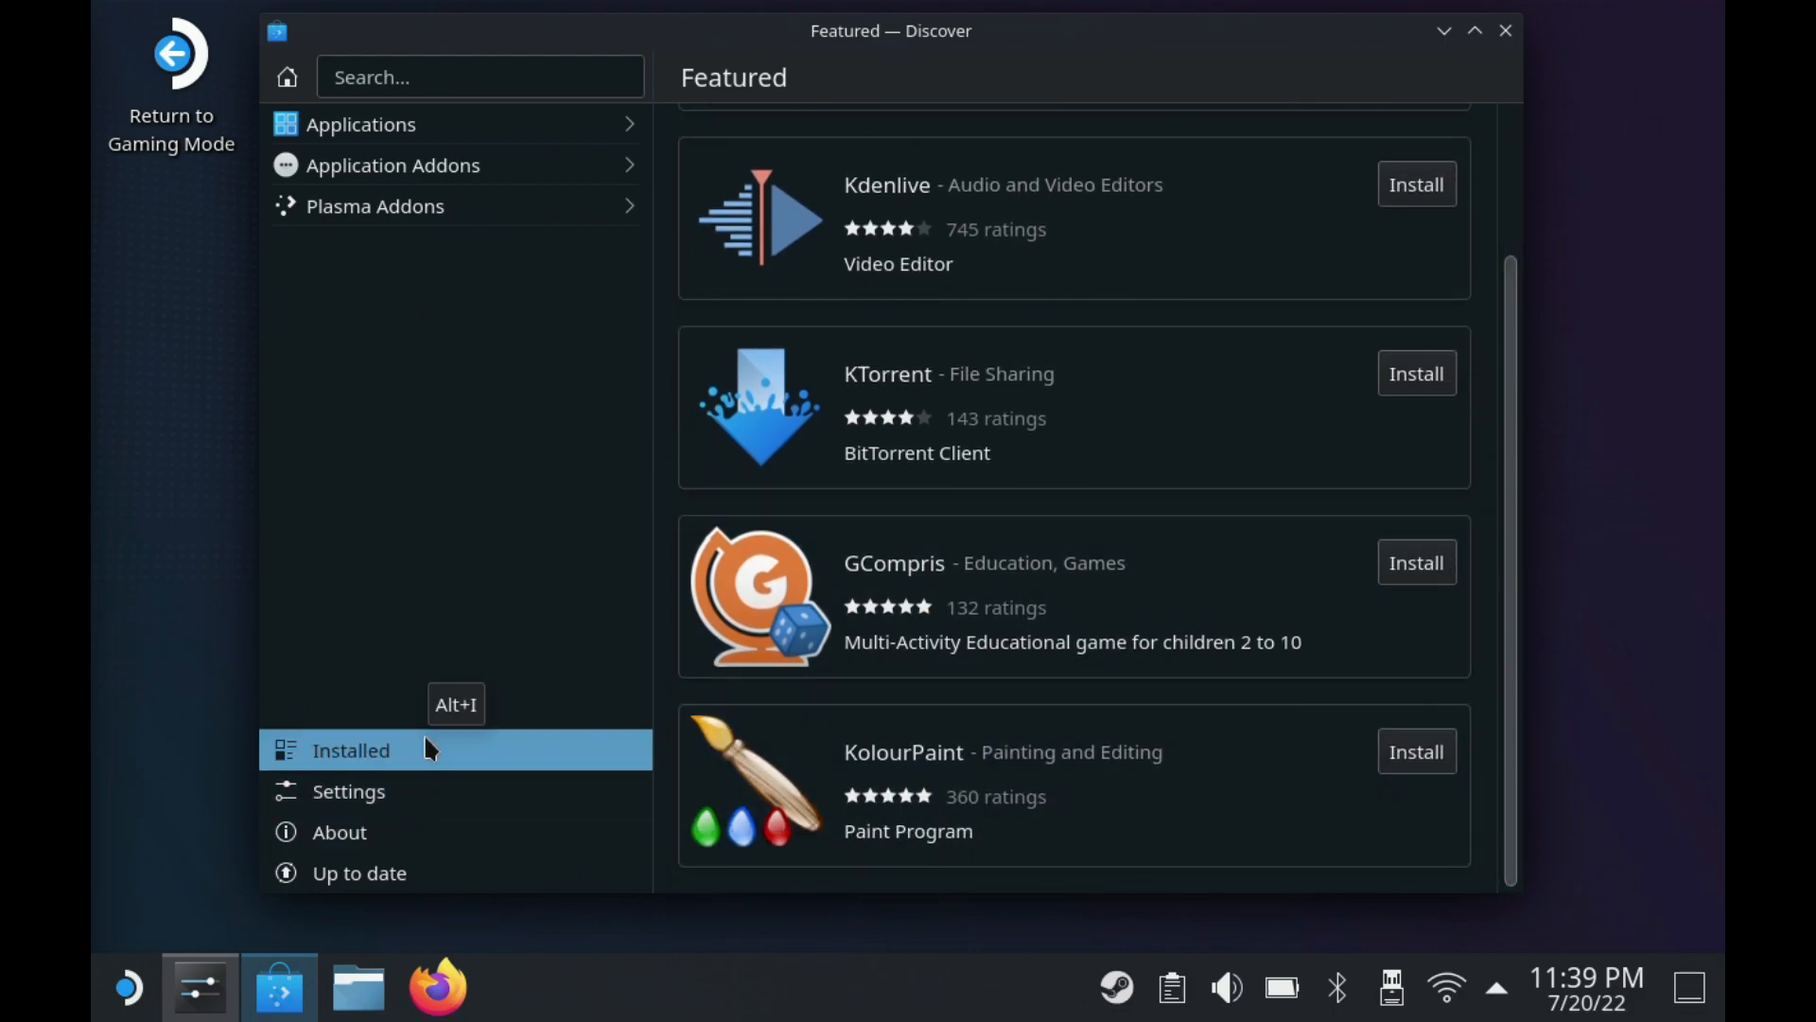
left_click(351, 749)
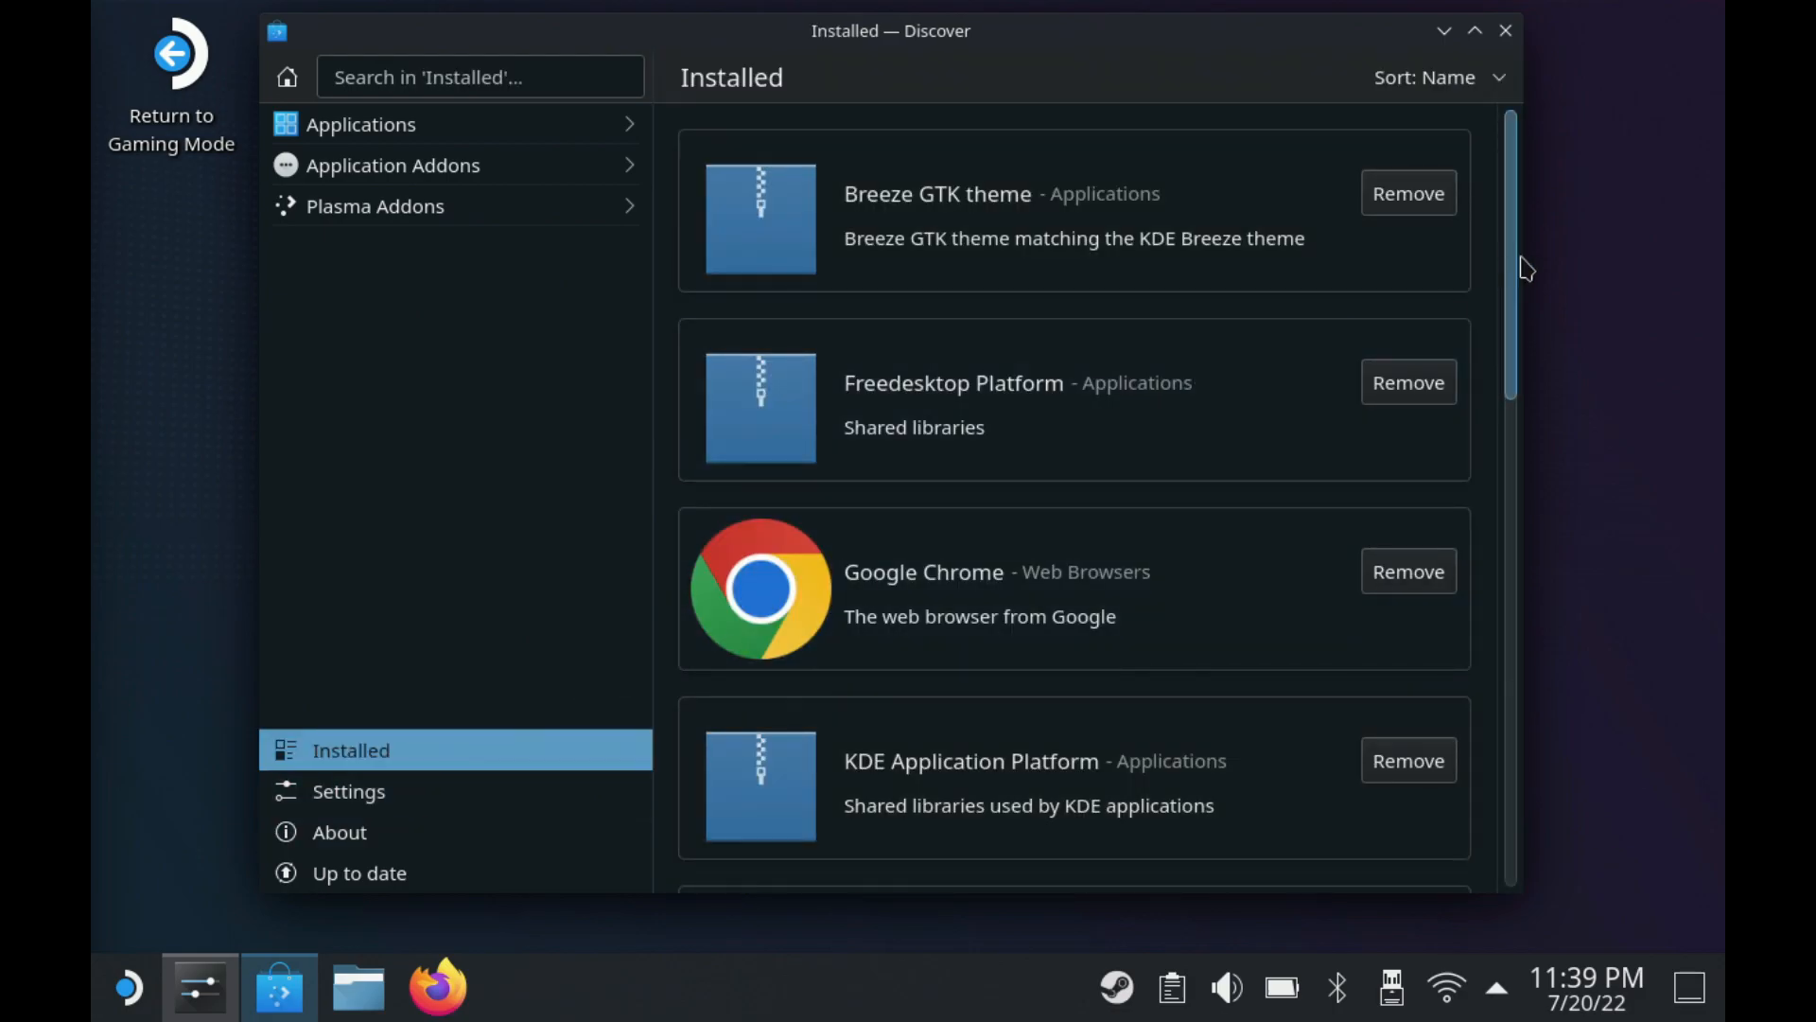
scroll("down", 3)
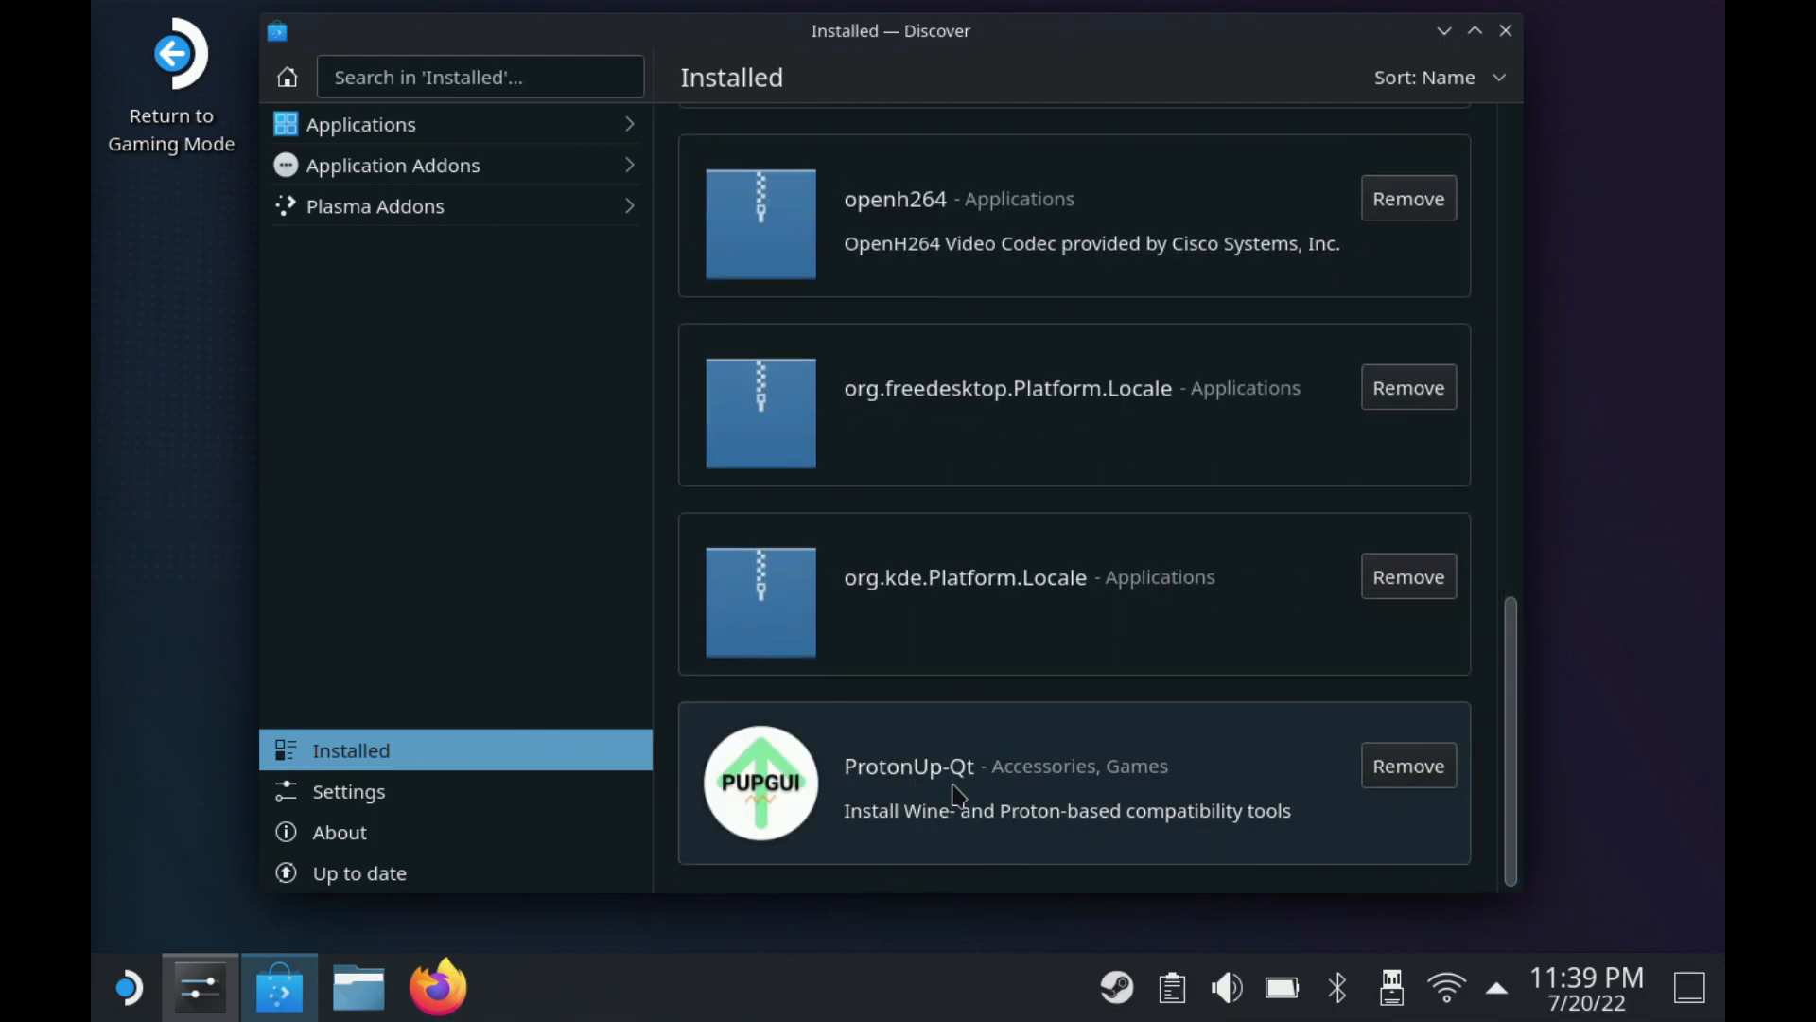
left_click(908, 766)
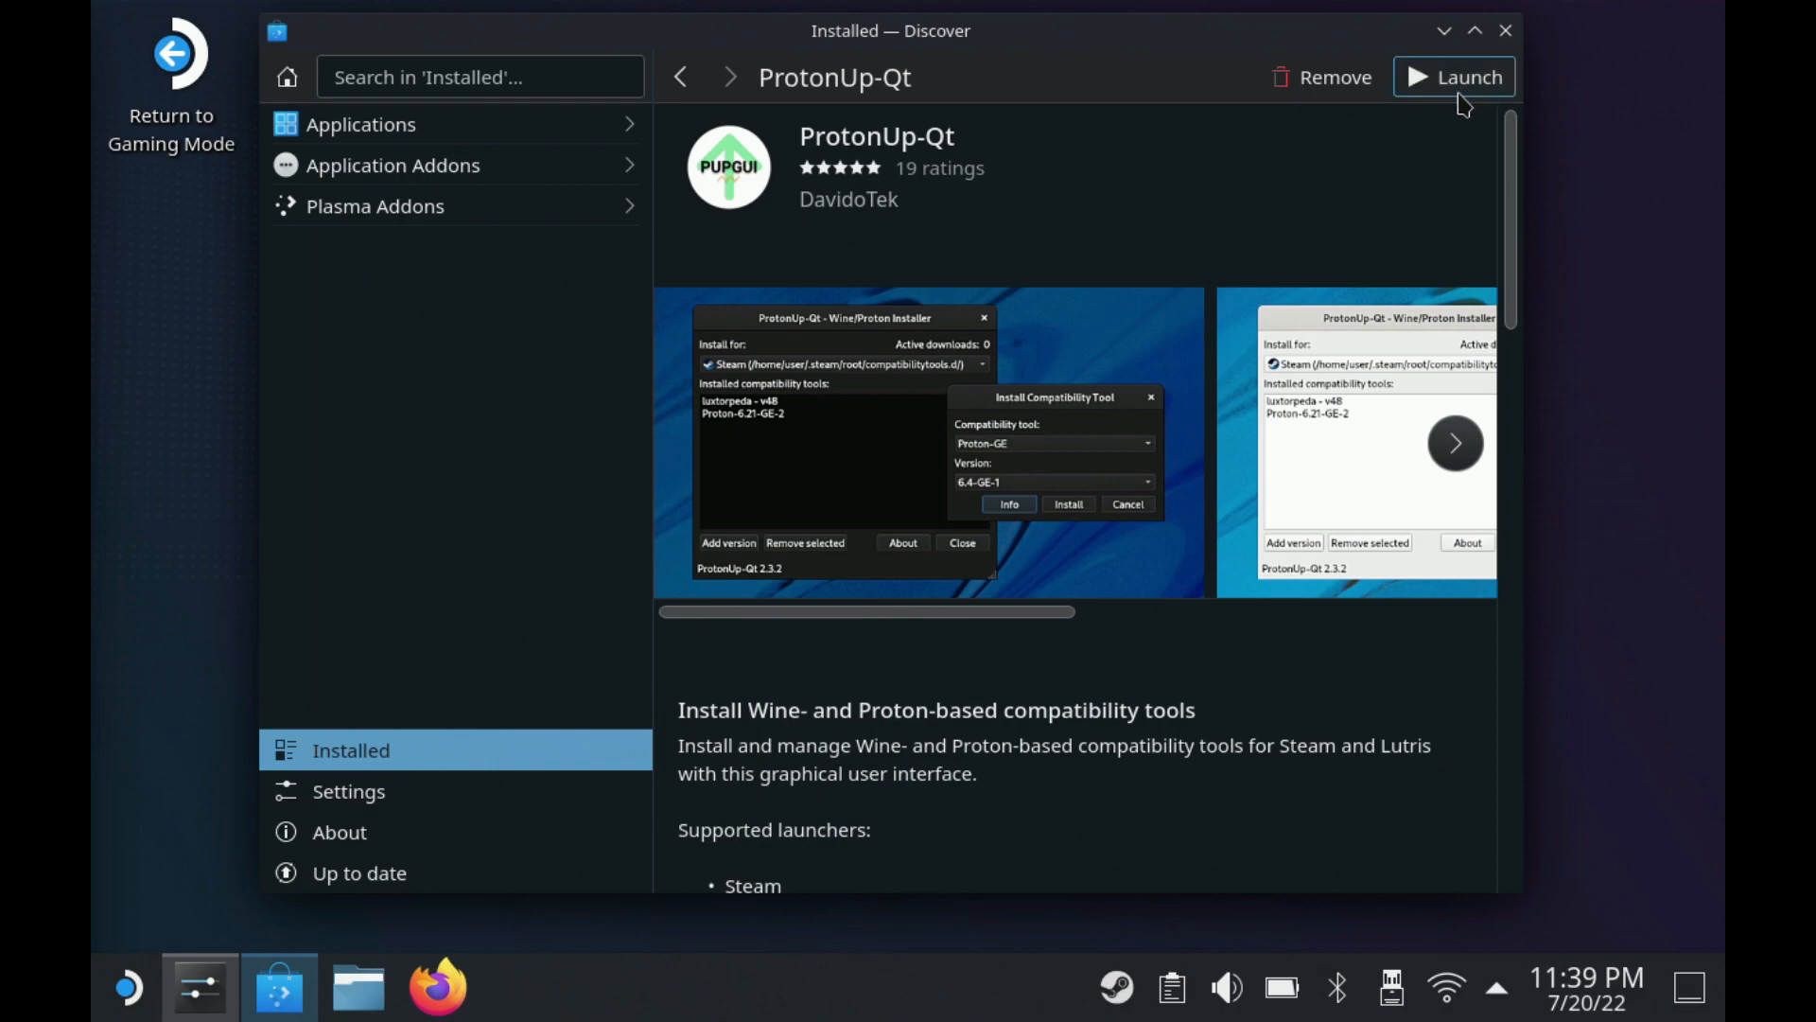
Launch ProtonUp-Qt, confirm GE-Proton7-26 is listed, cancel Add version, close both windows.
left_click(1467, 76)
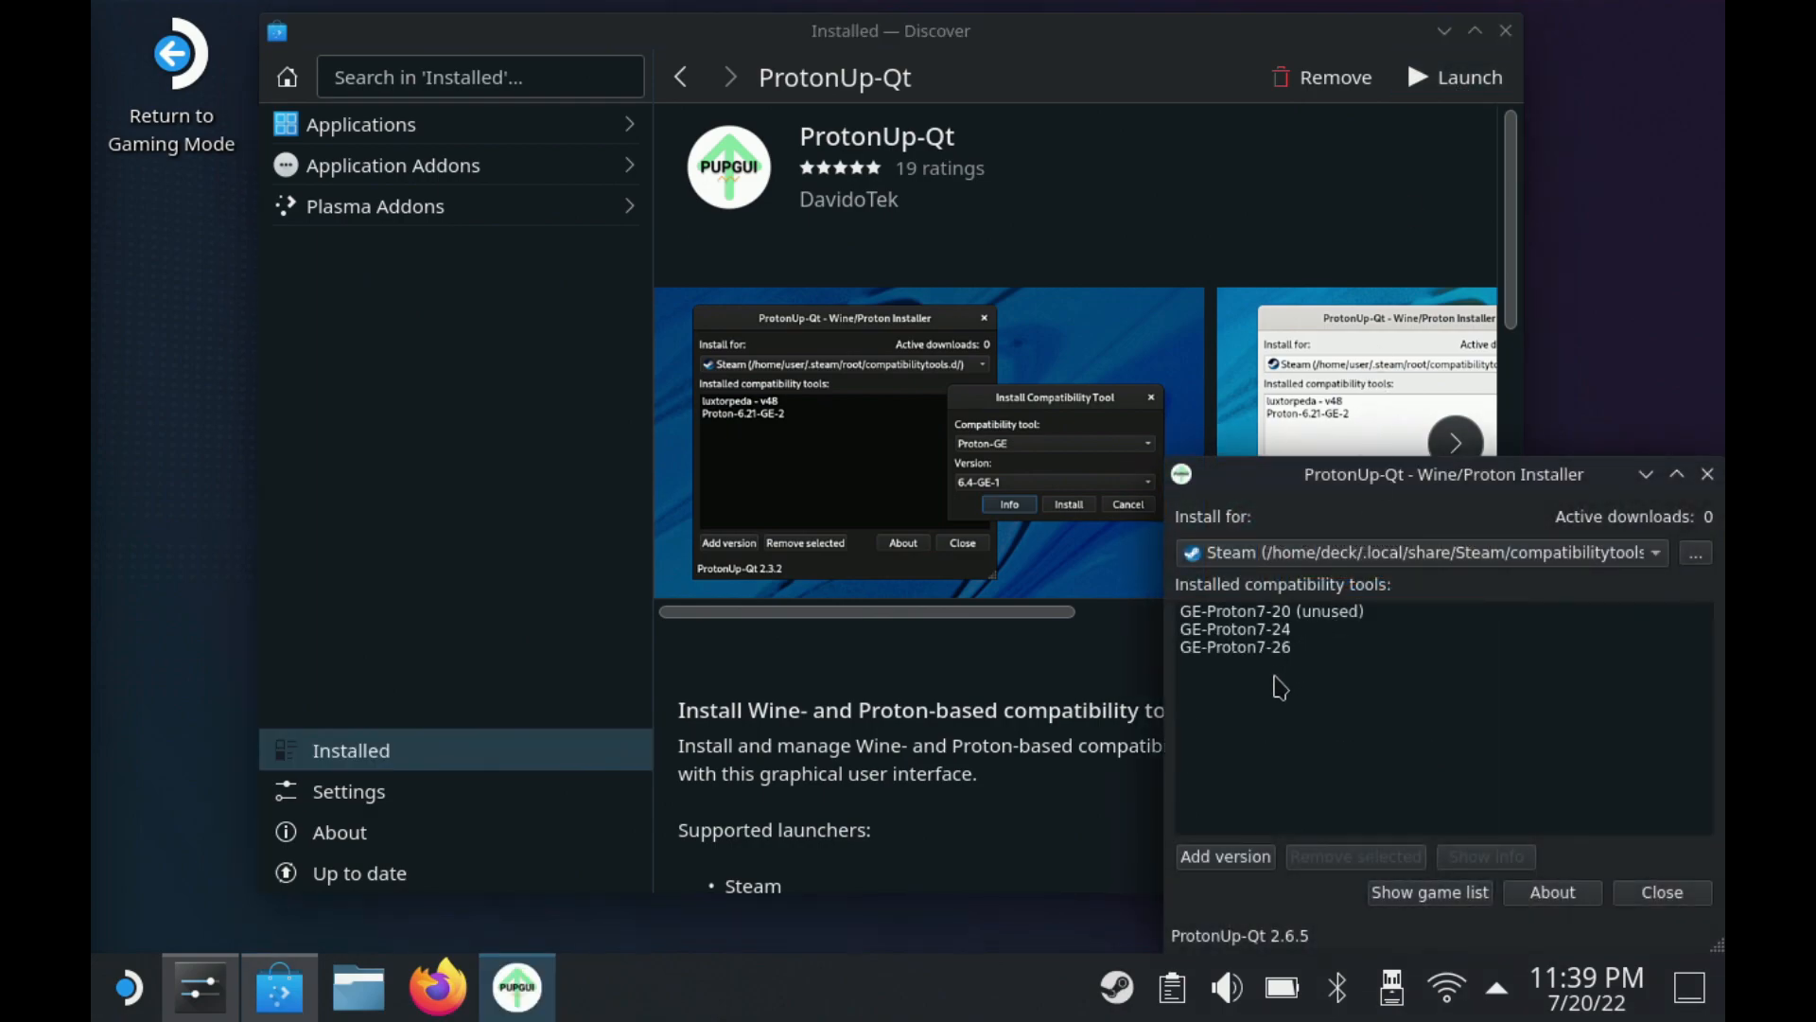
mouse_move(1309, 718)
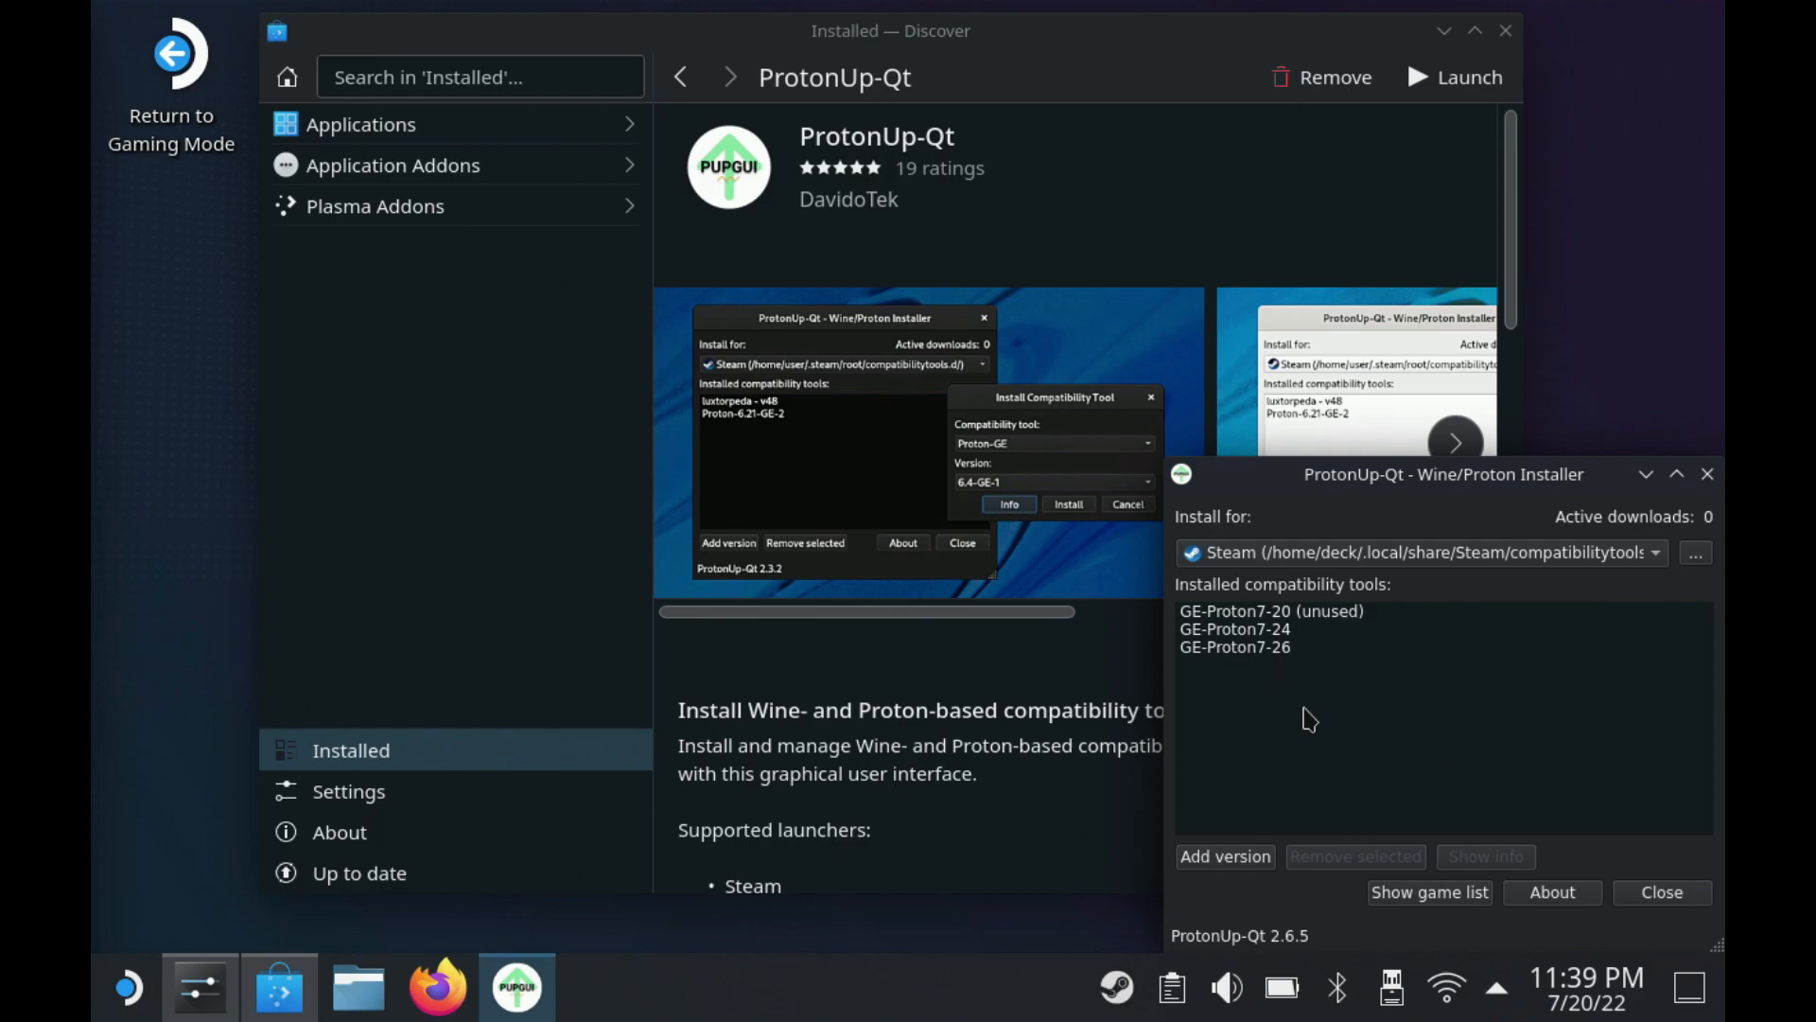
left_click(1224, 856)
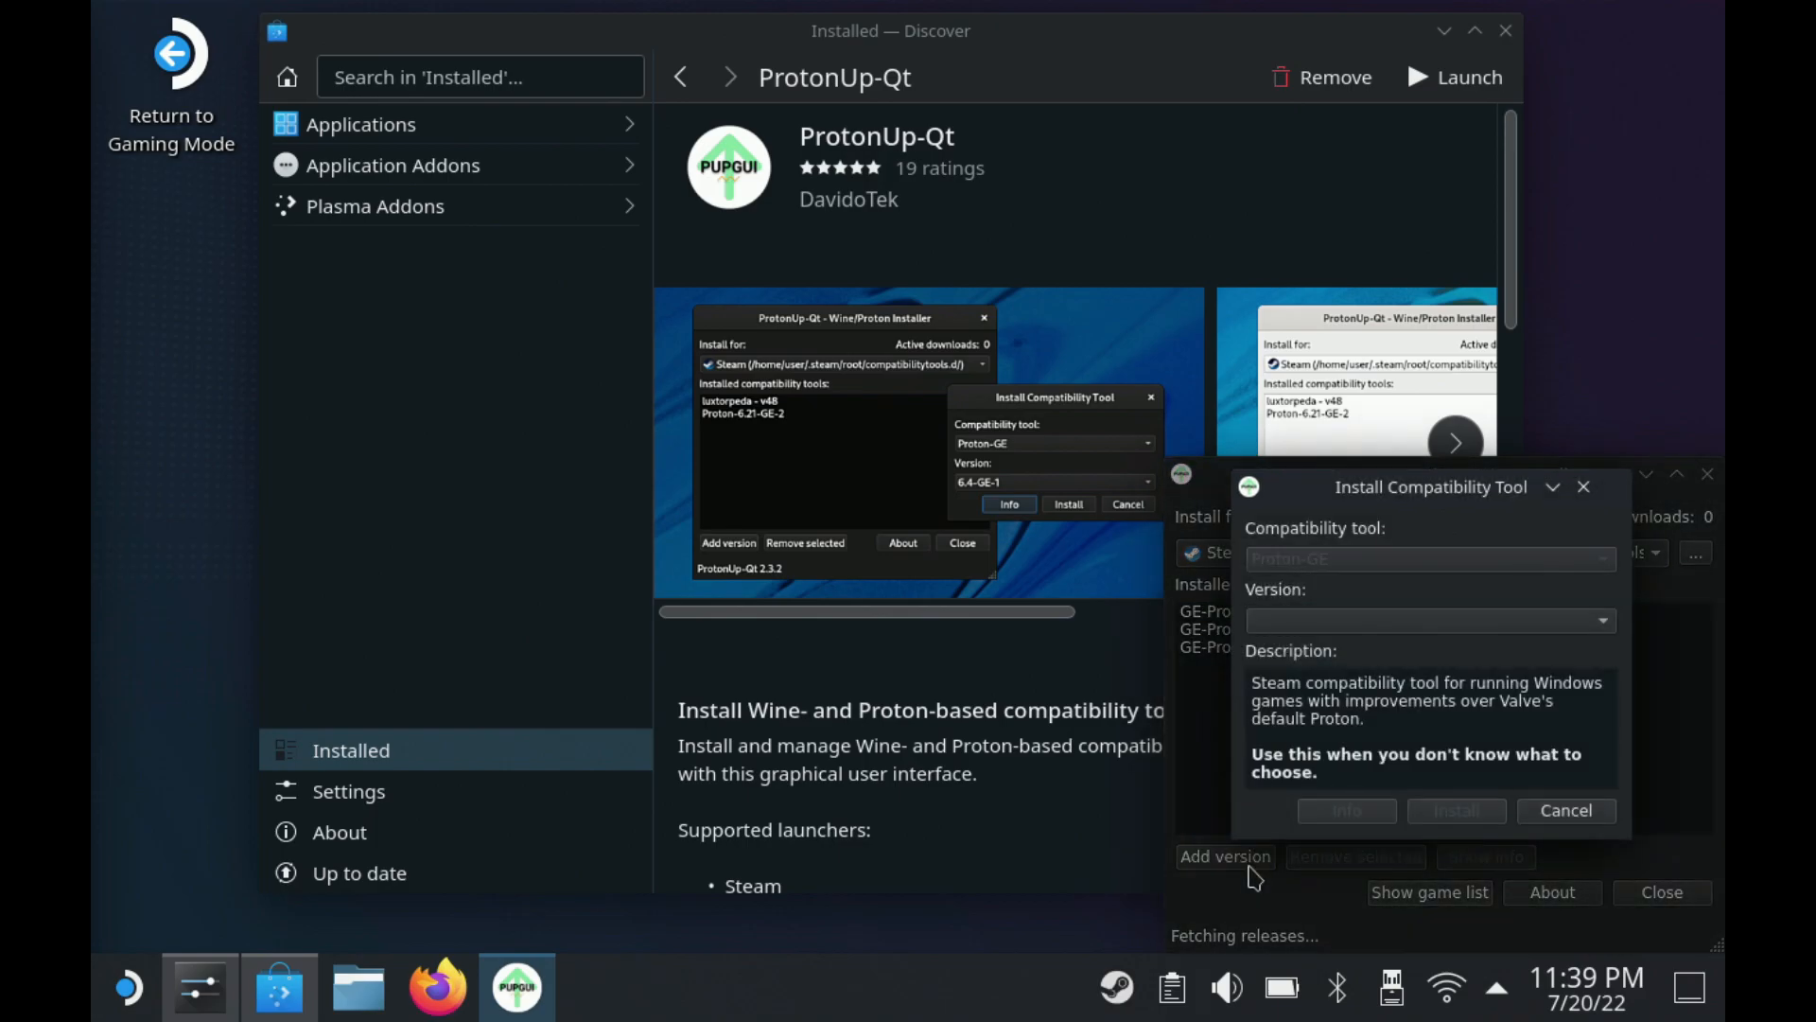
left_click(1601, 620)
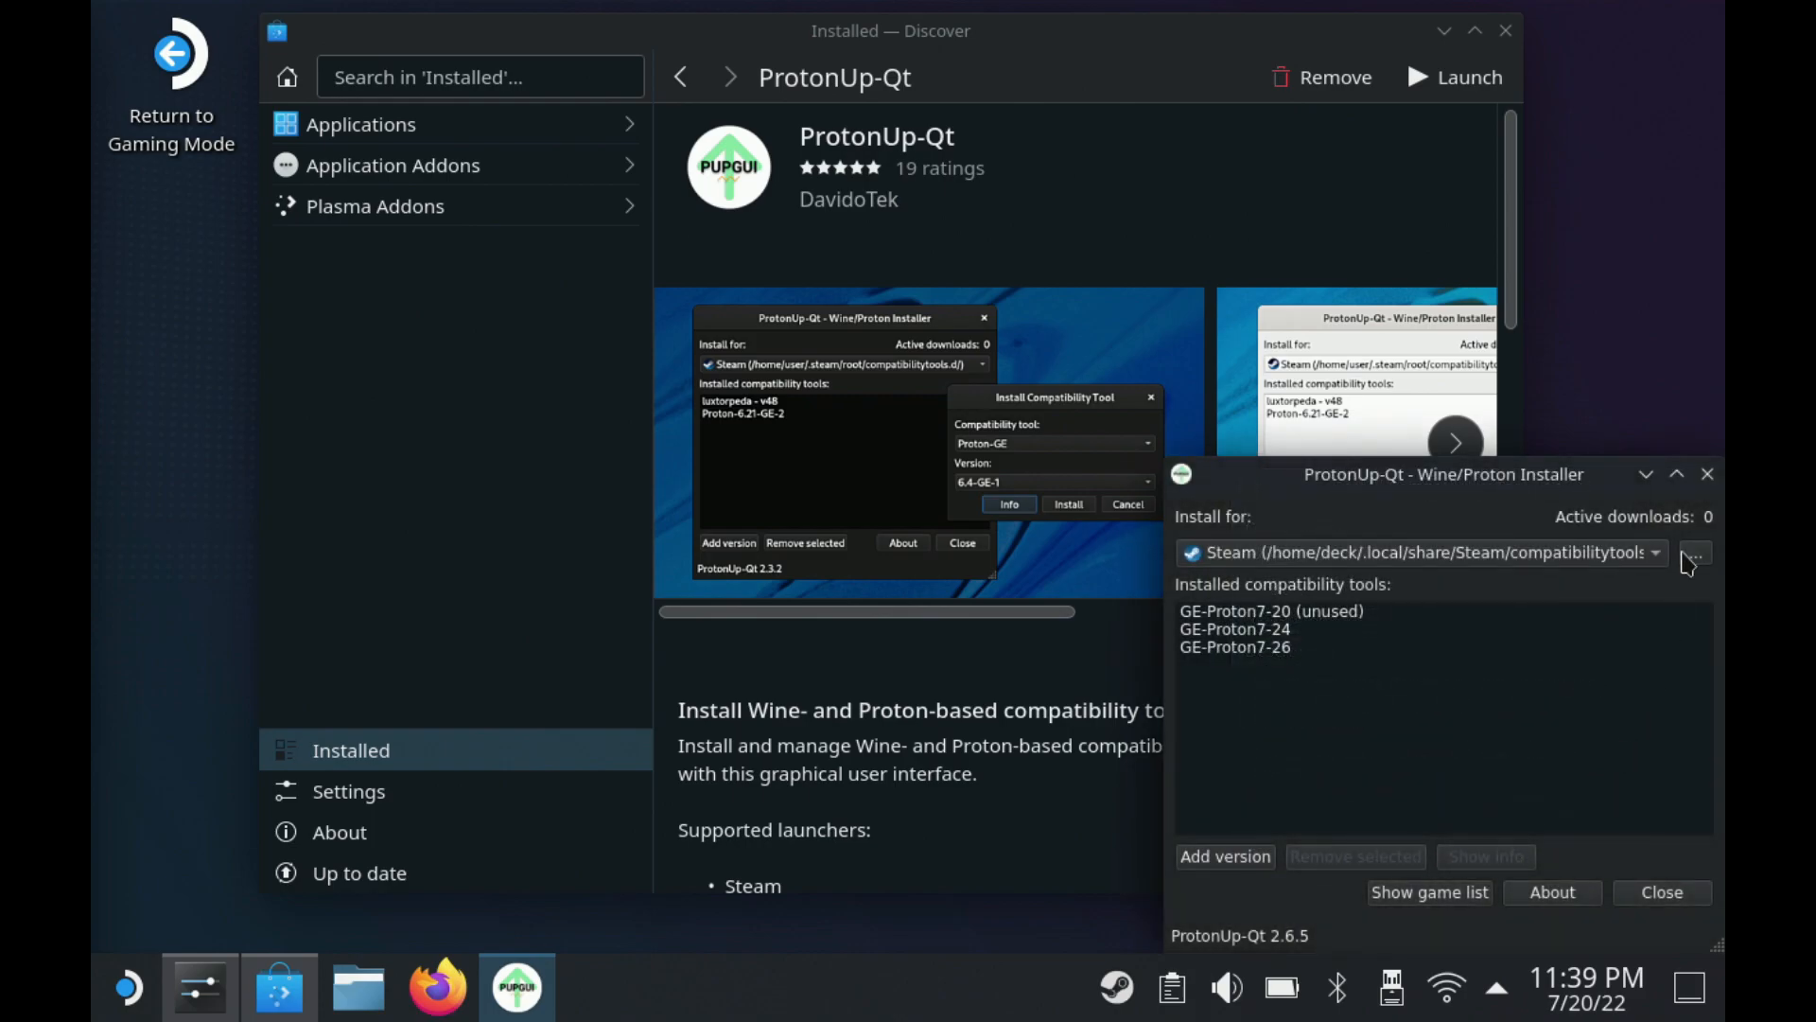
left_click(1706, 474)
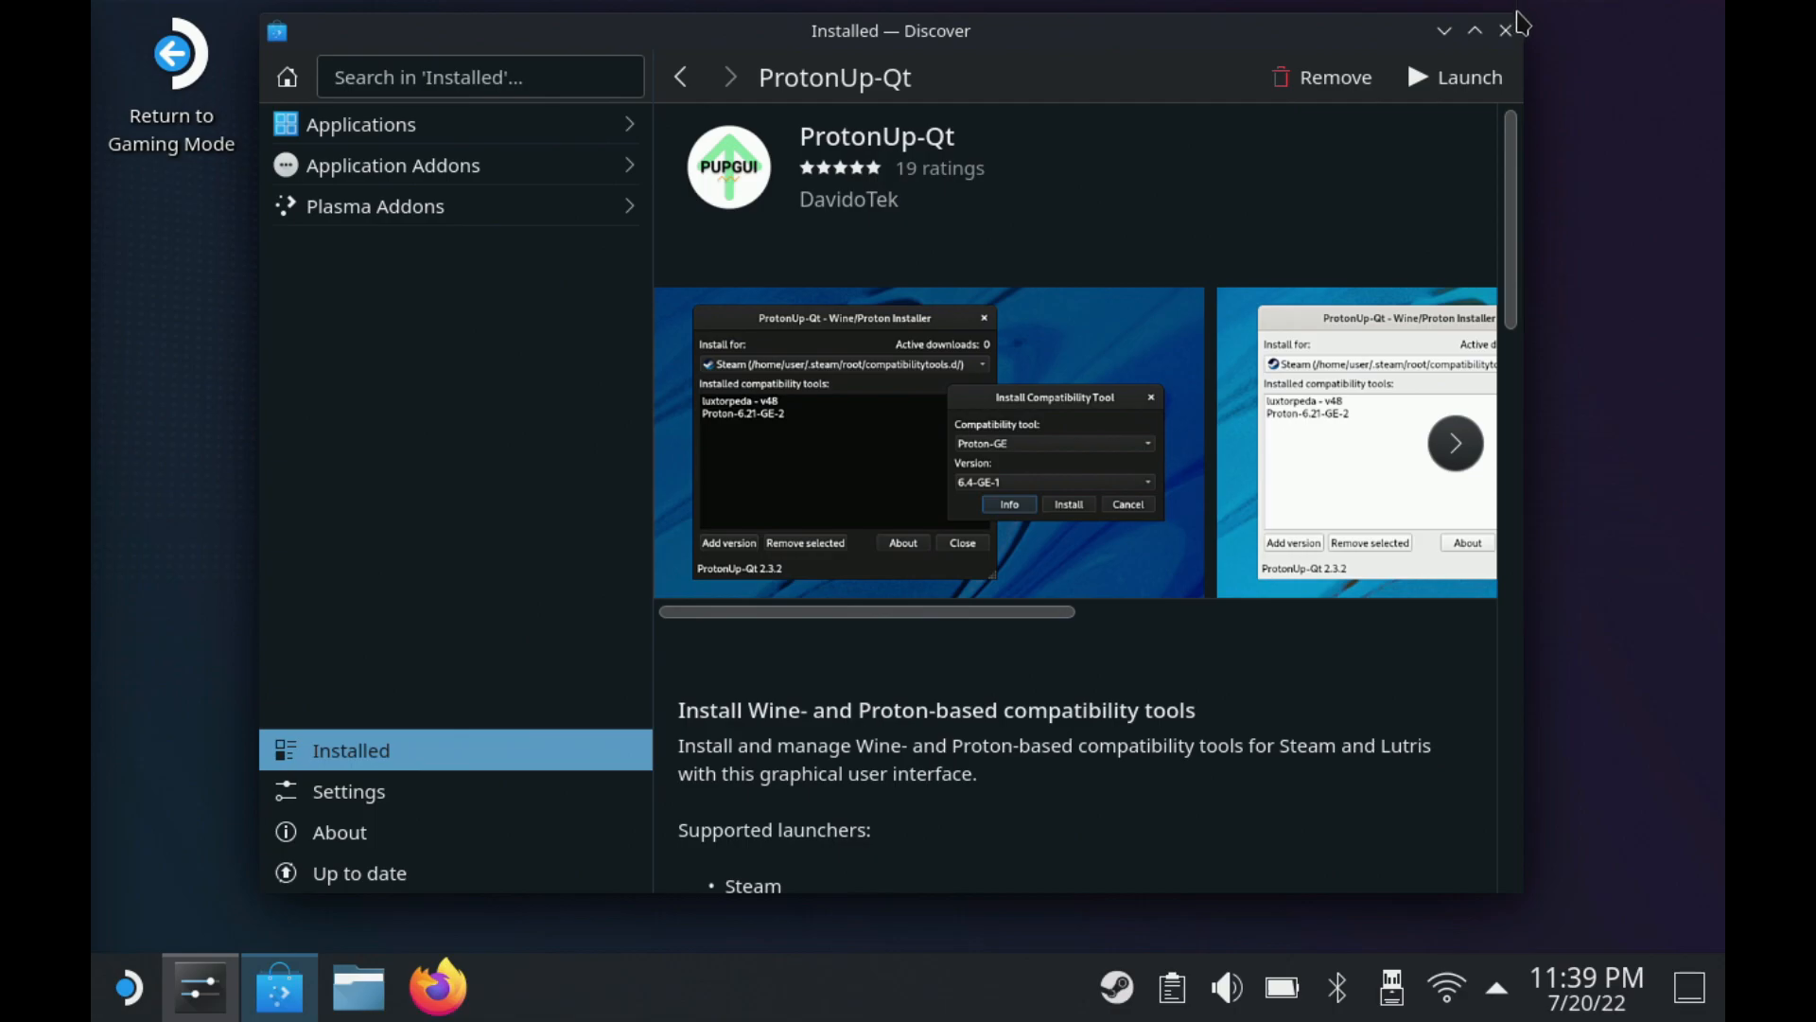
left_click(1507, 30)
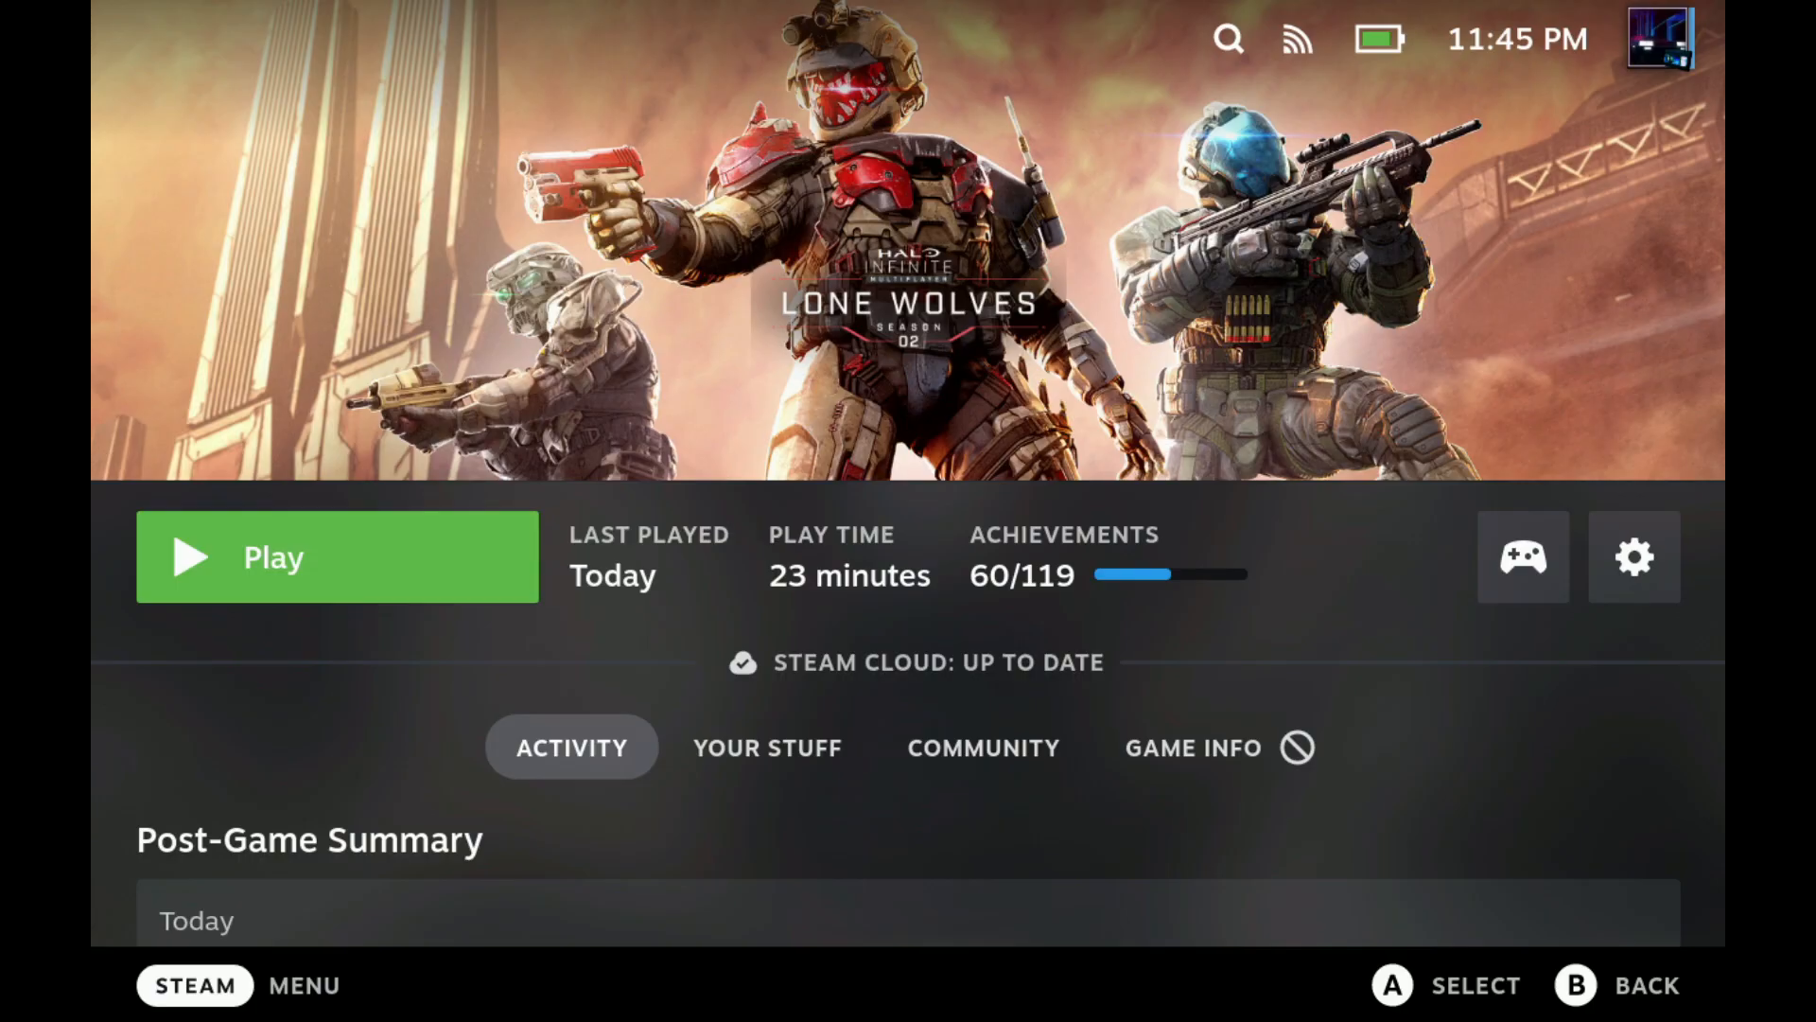
Press Play on Halo Infinite's library page.
left_click(337, 556)
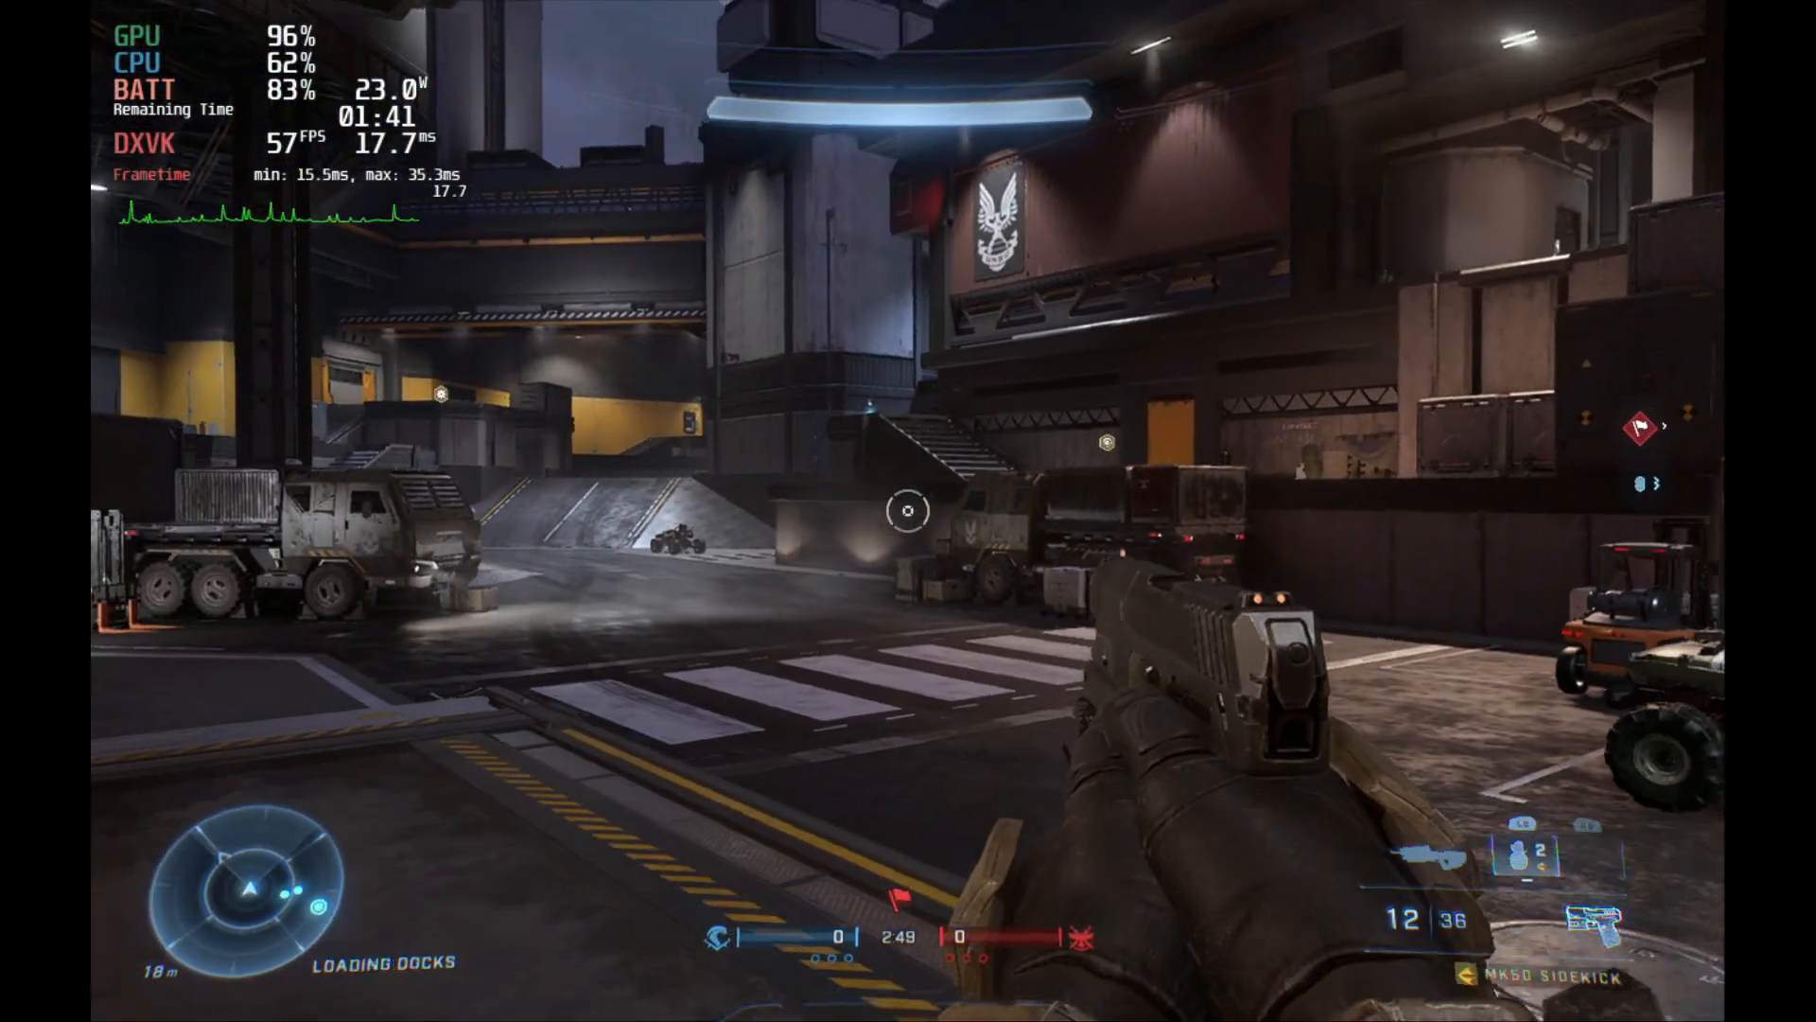
Play the Loading Docks multiplayer match while the overlay shows about 57–59 FPS.
key("2")
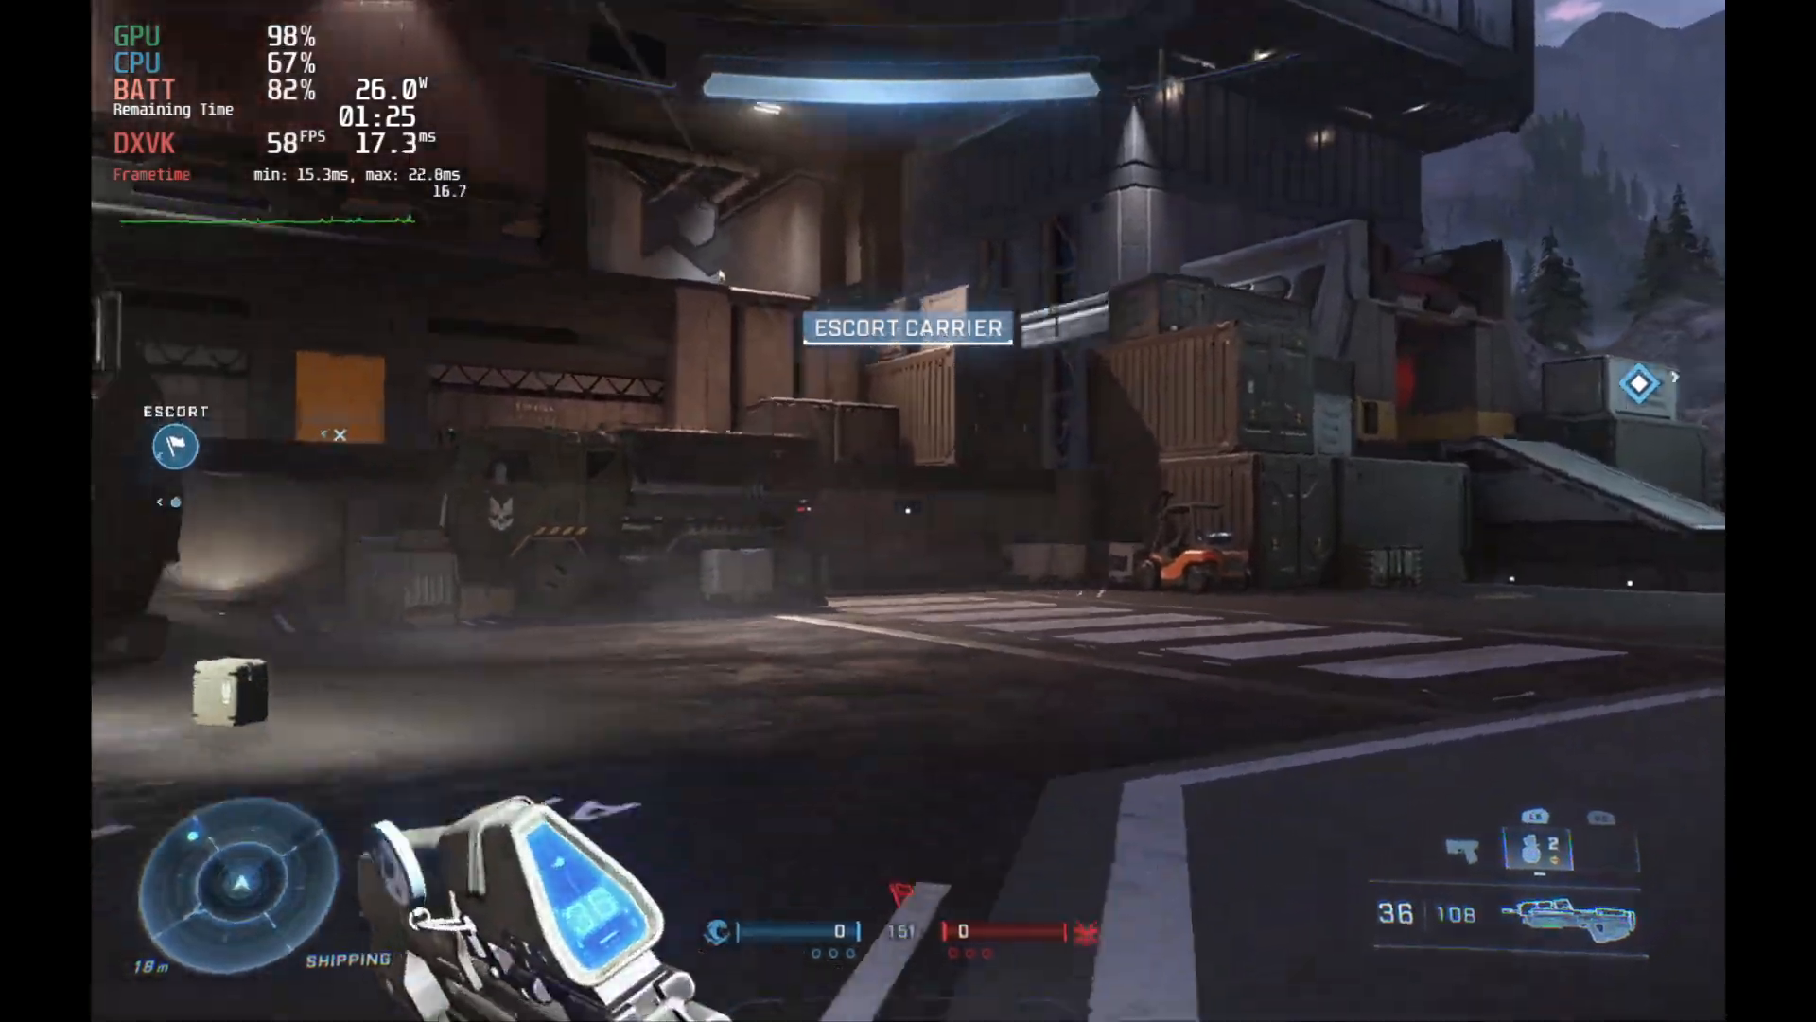
left_click(908, 511)
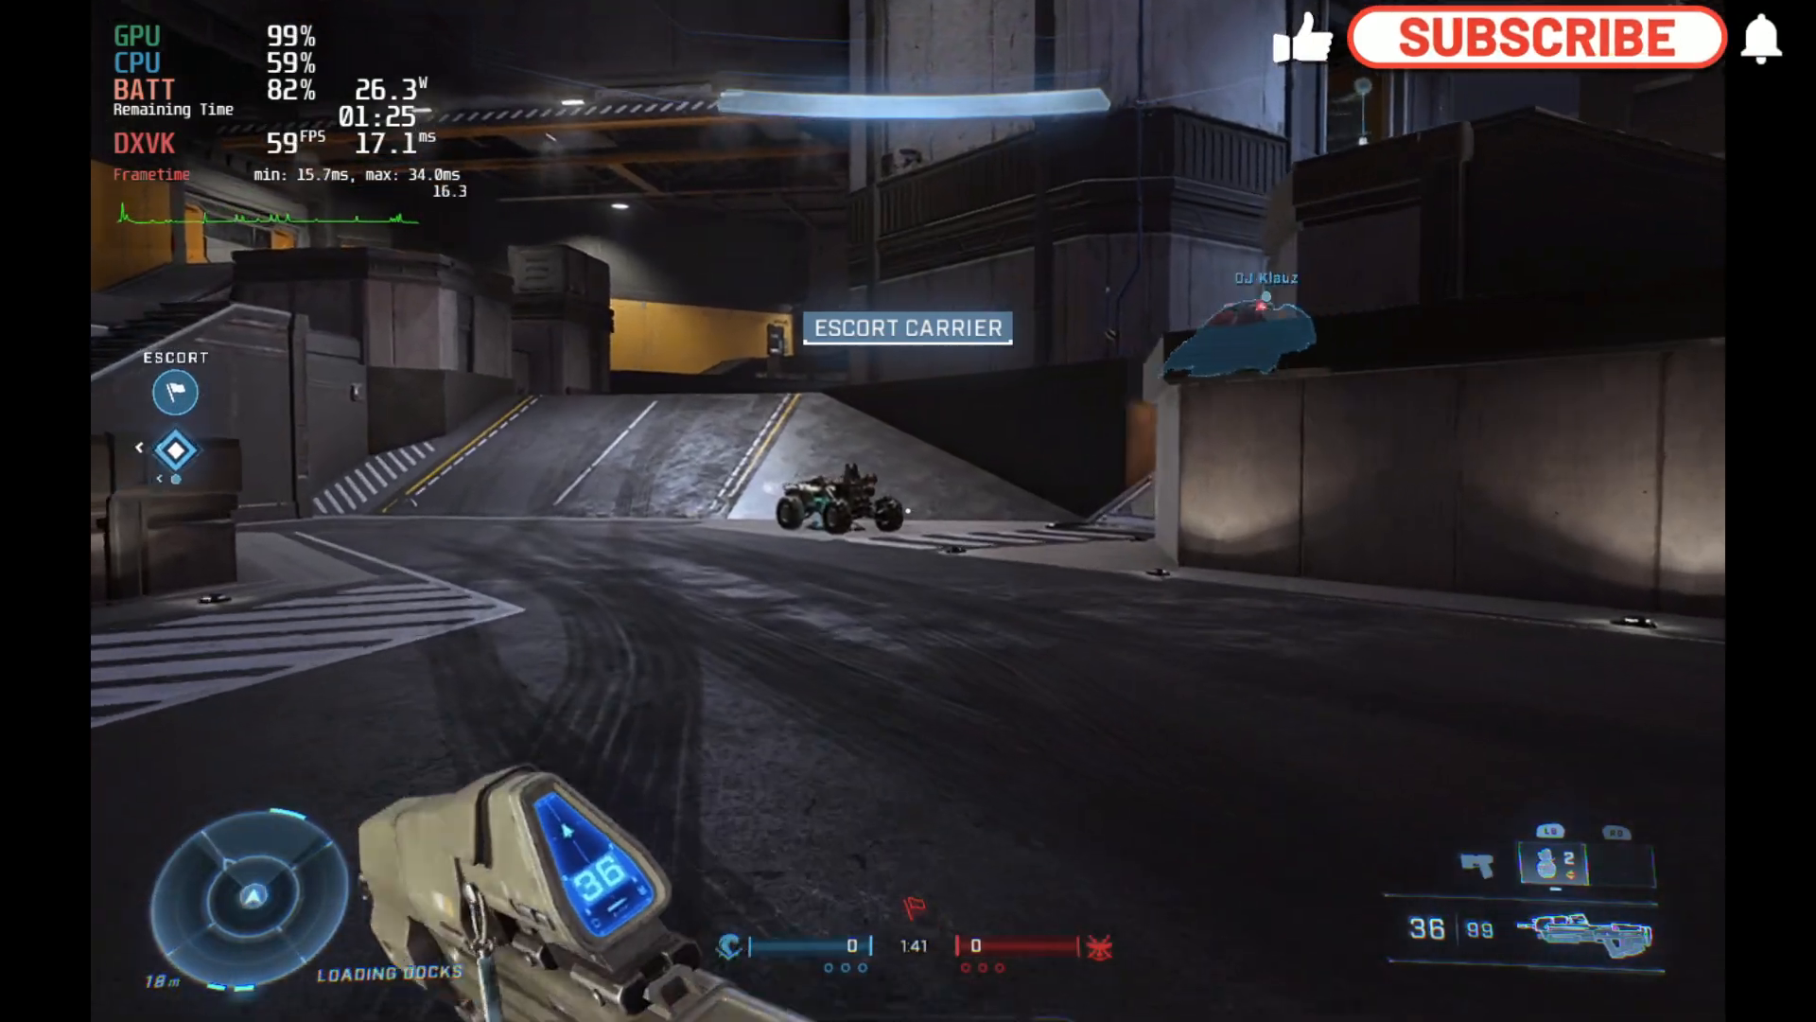
left_click(1537, 37)
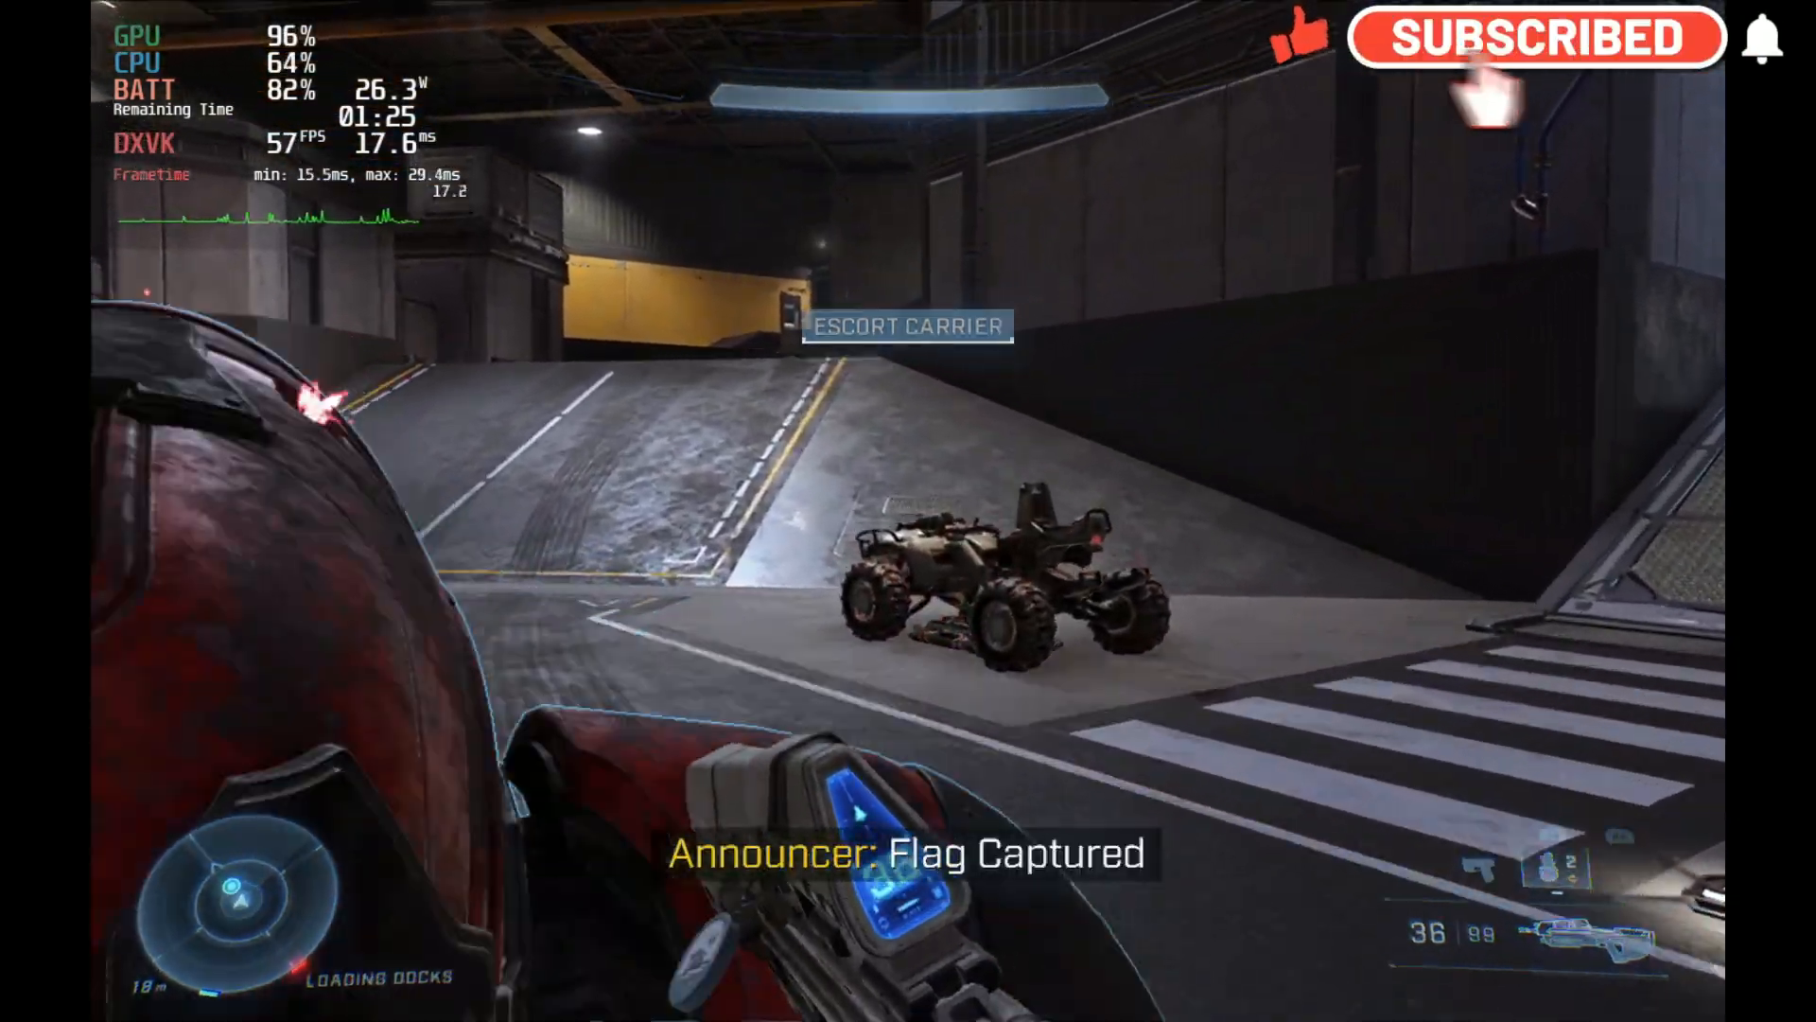